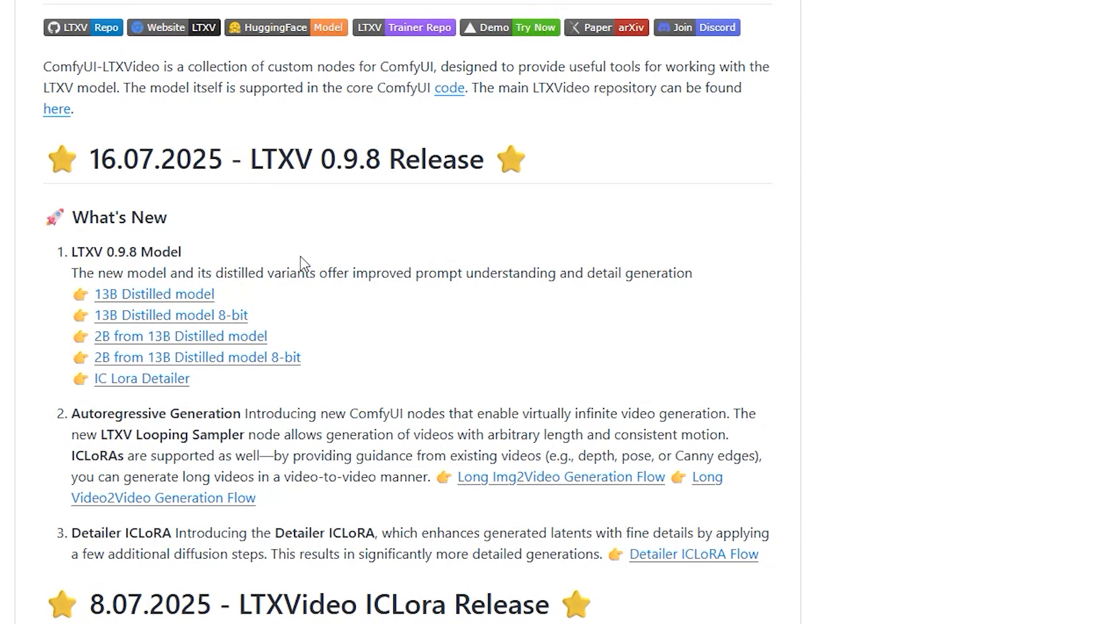
mouse_move(281, 248)
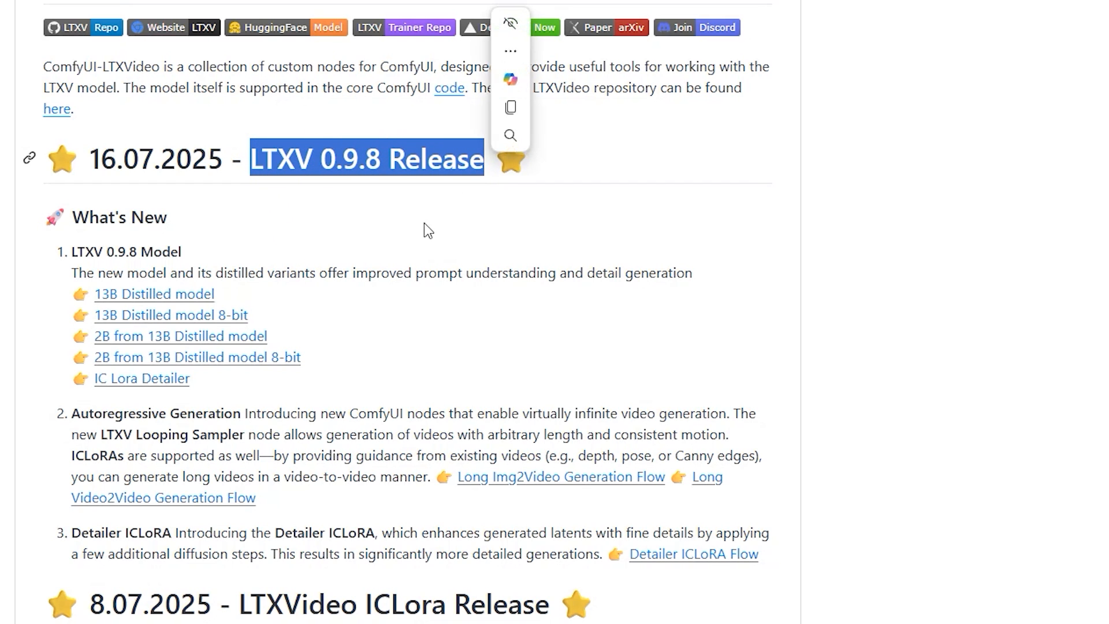
Step: Highlight the improved prompt understanding phrase, then select the ltxv-spatial-upscaler-0.9.8 filename
left_click(426, 227)
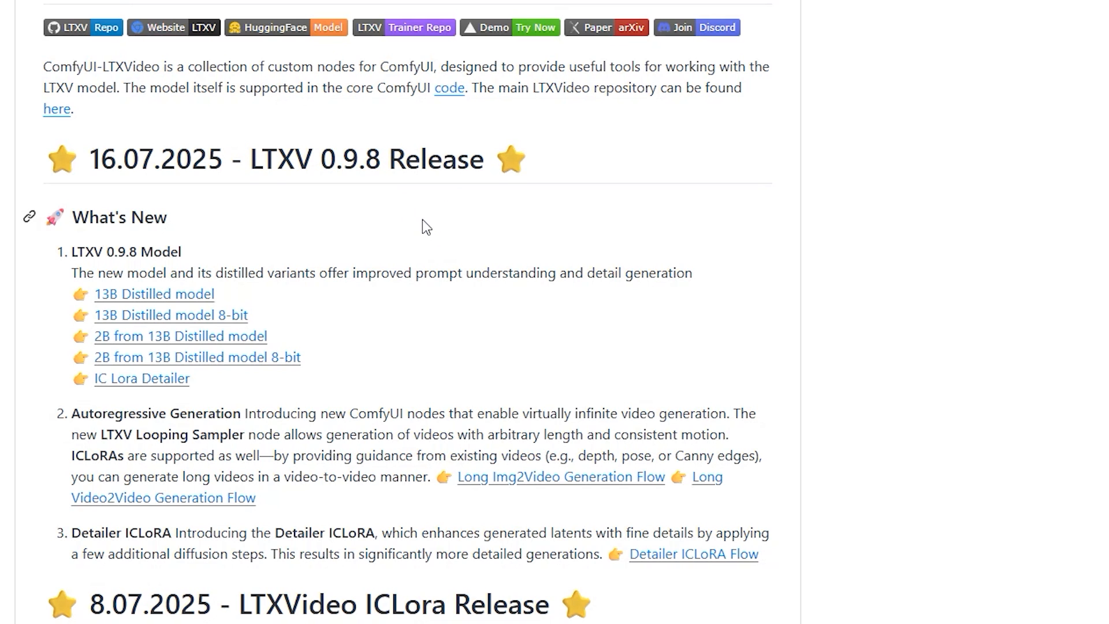
scroll("down", 3)
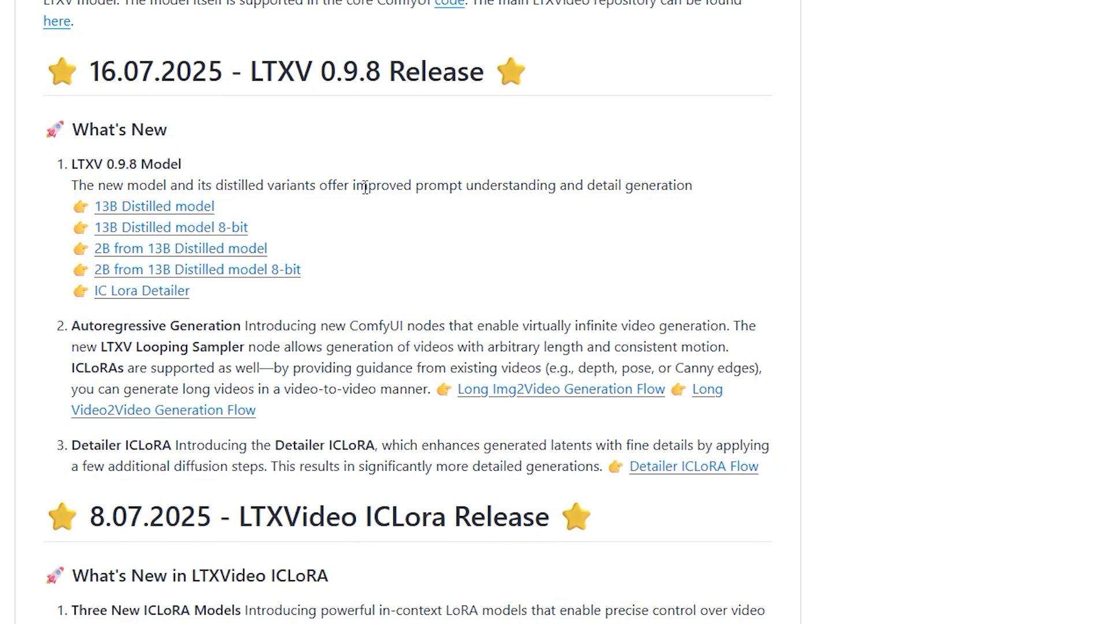
left_click_drag(352, 185, 692, 186)
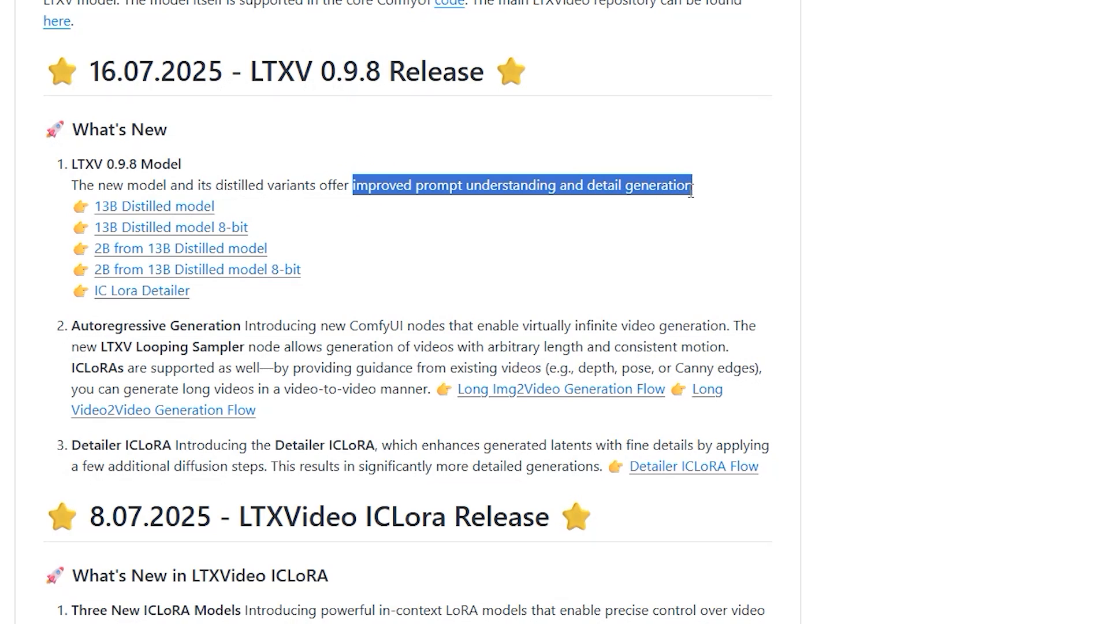
right_click(681, 186)
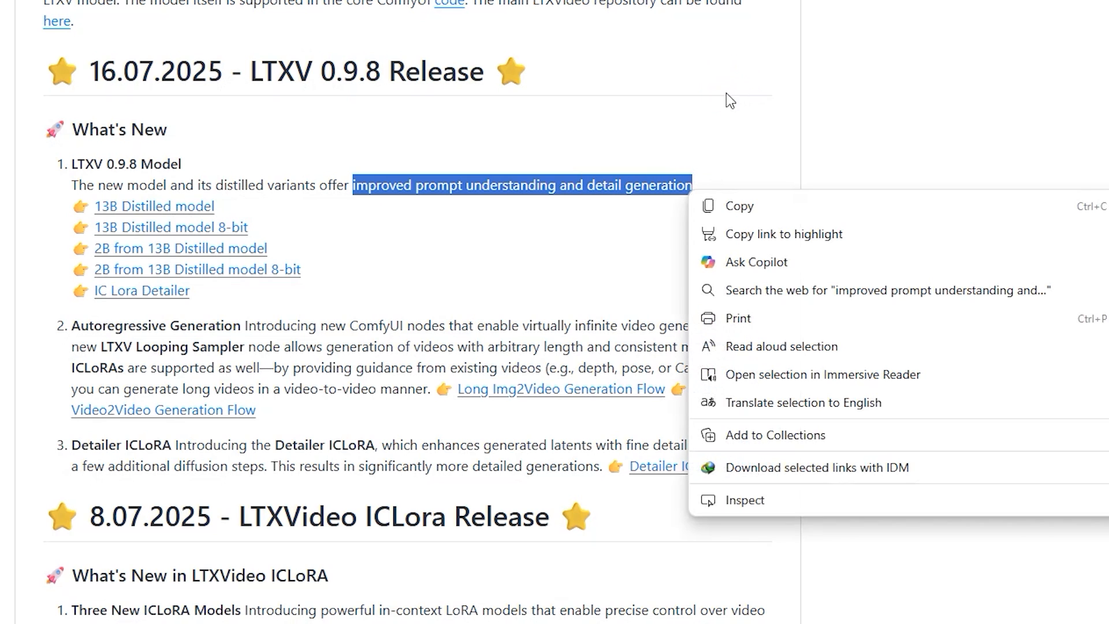
left_click(287, 279)
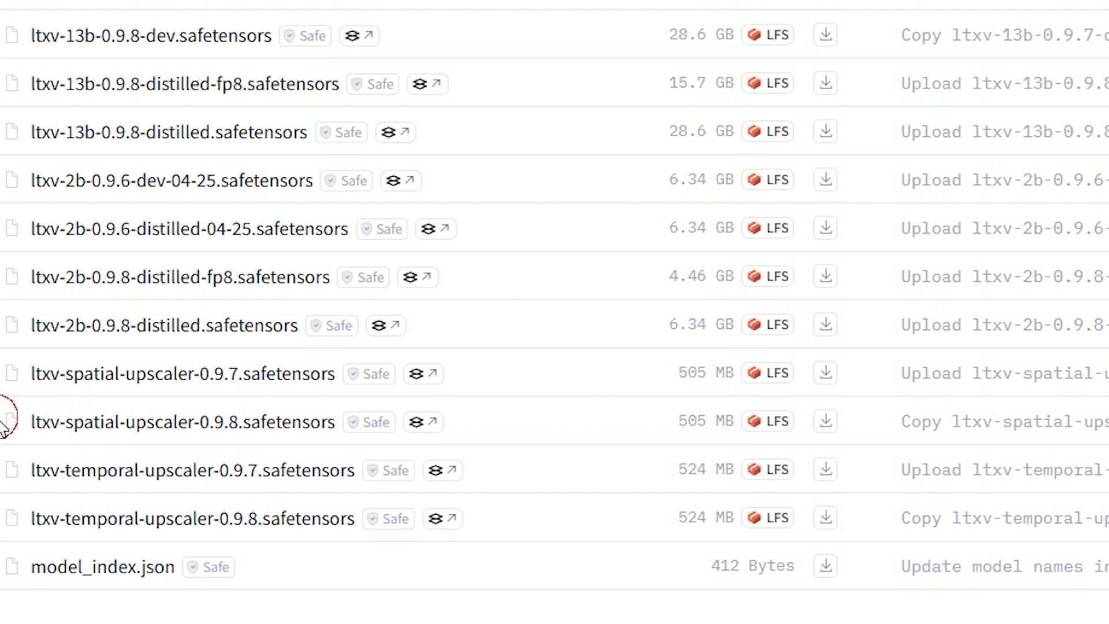
double_click(64, 421)
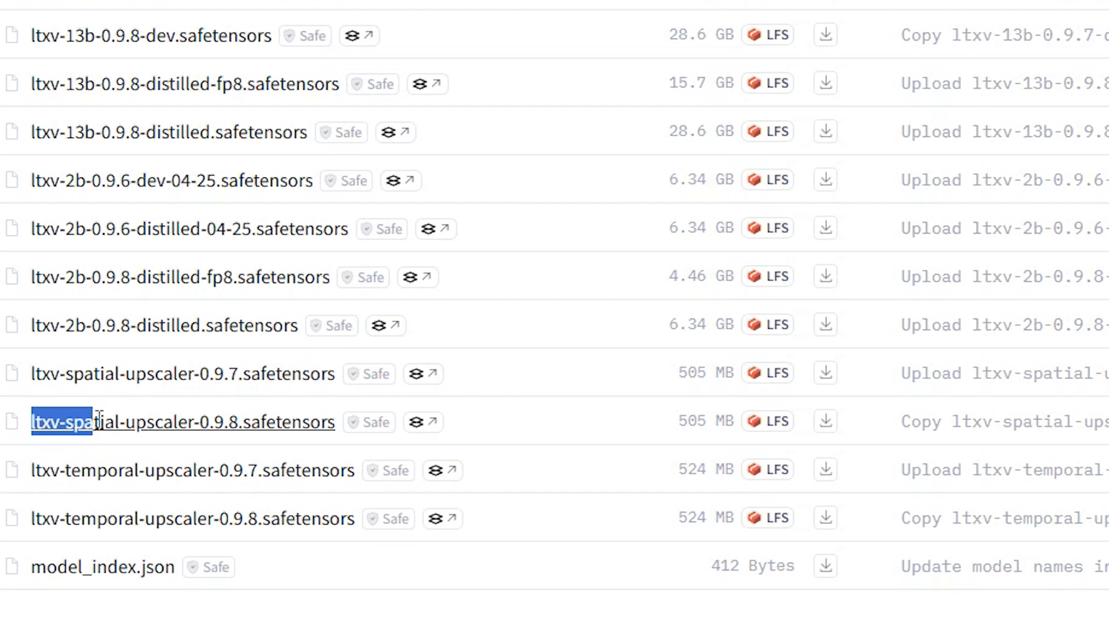
left_click_drag(92, 423, 205, 422)
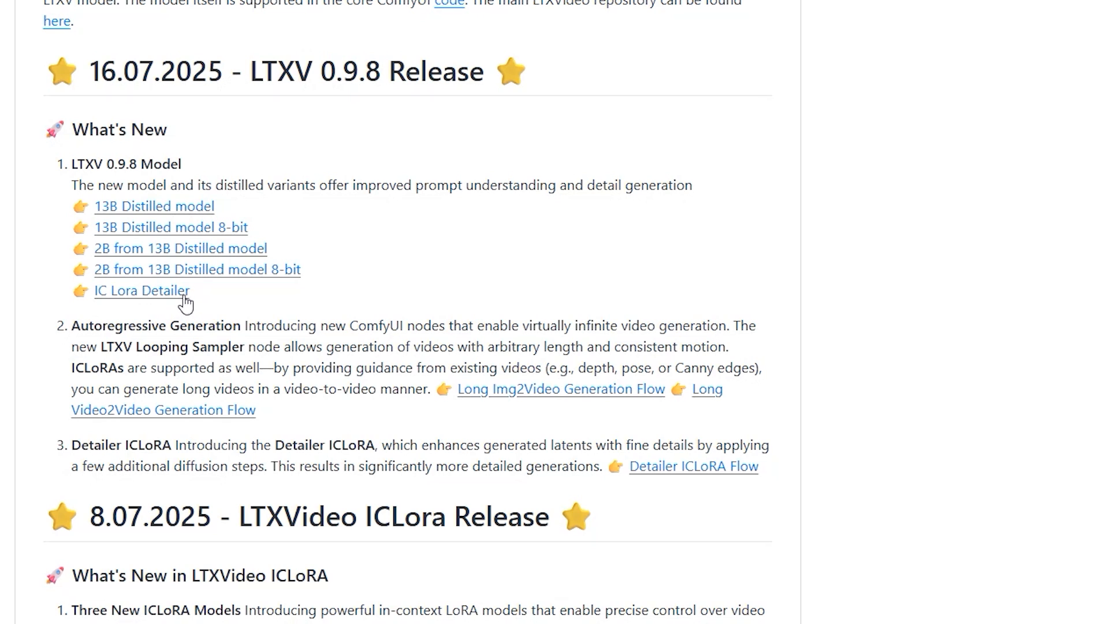
mouse_move(142, 274)
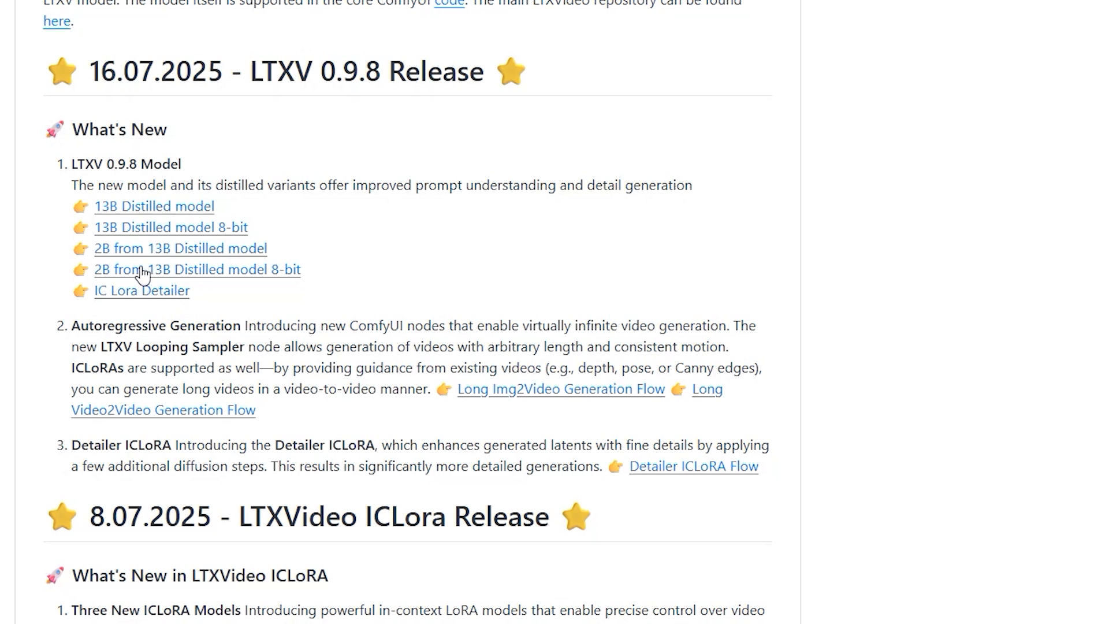
mouse_move(176, 229)
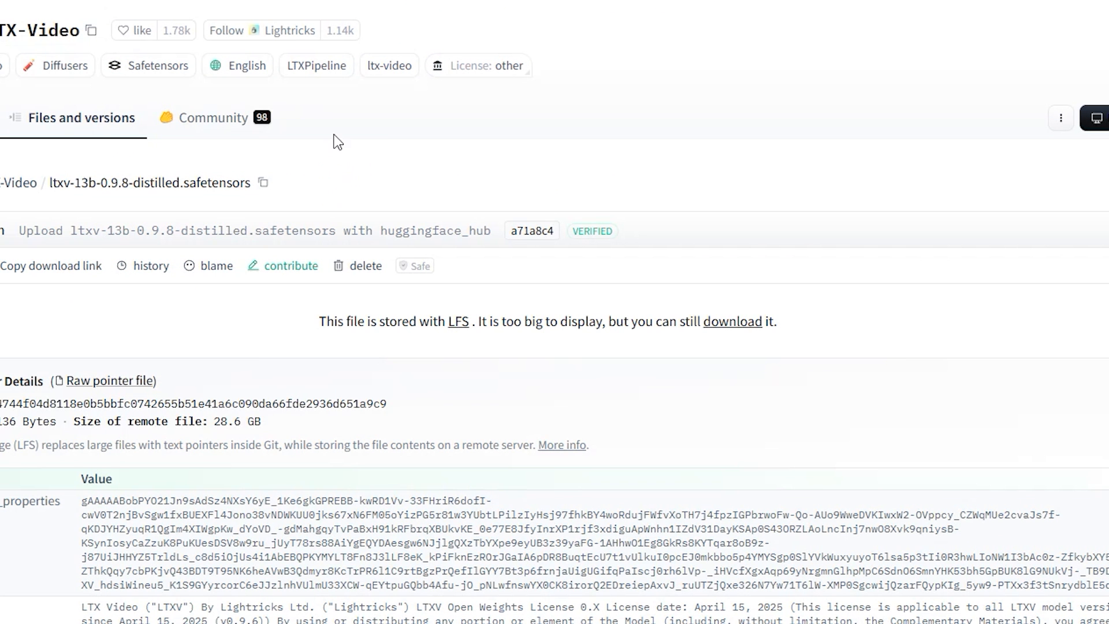
mouse_move(298, 65)
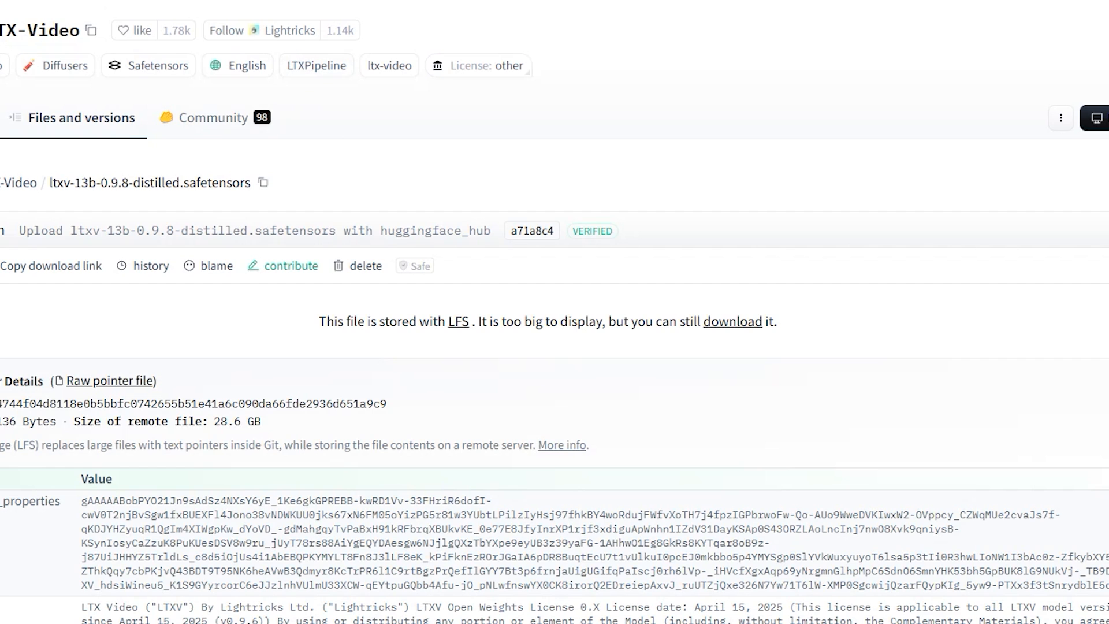
Step: Browse the 13B distilled, 13B fp8 and 2B distilled pages, then select the ltxv-2b-0.9.8-distilled name
double_click(79, 183)
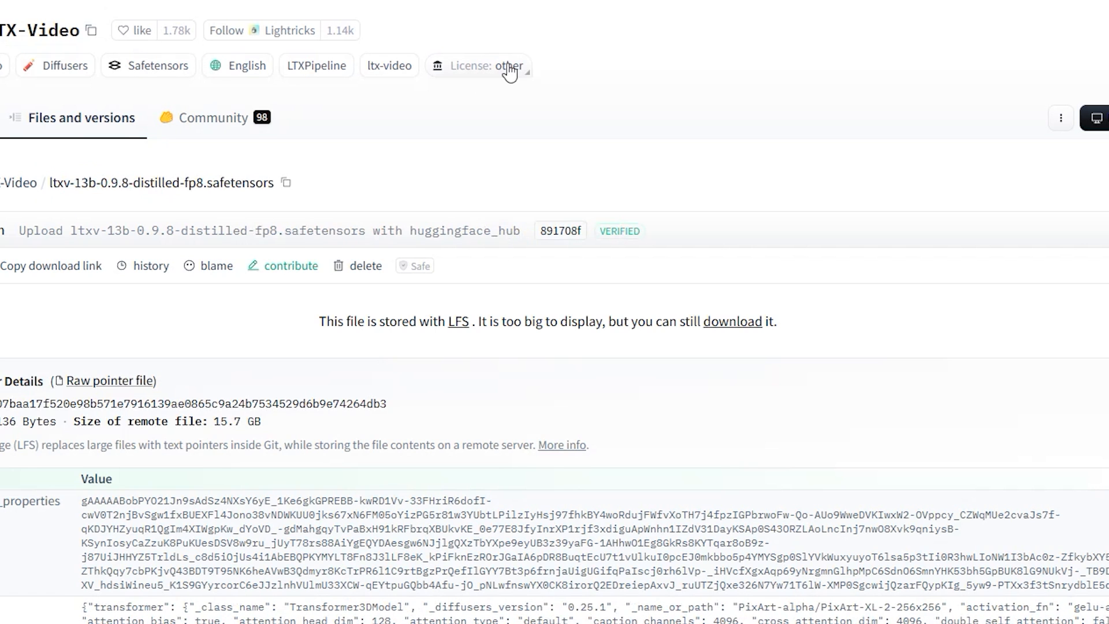
double_click(179, 183)
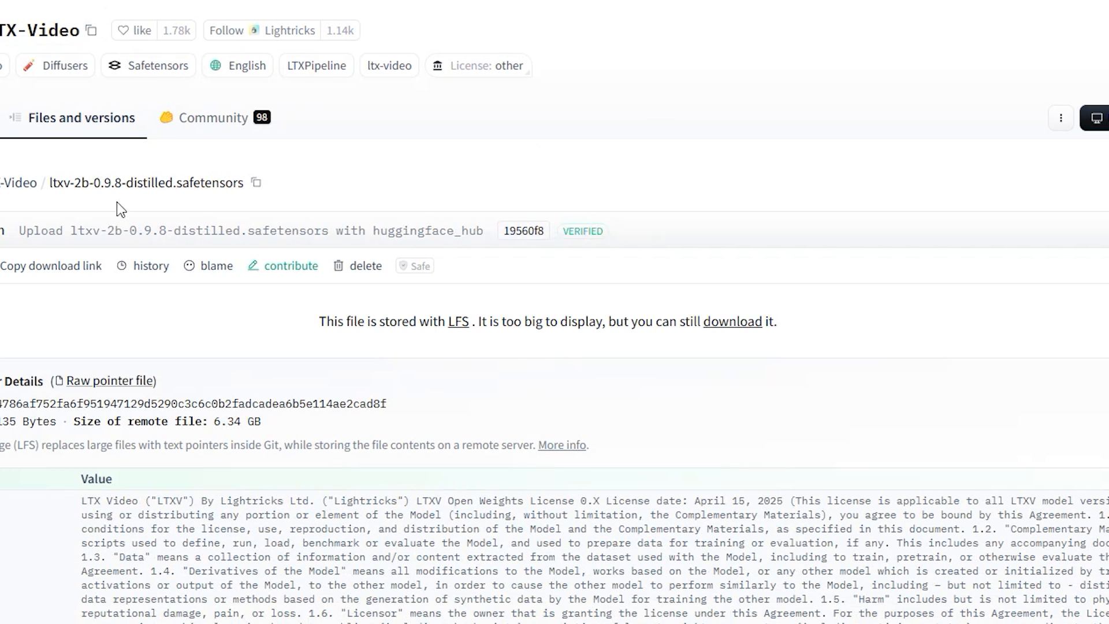
double_click(110, 183)
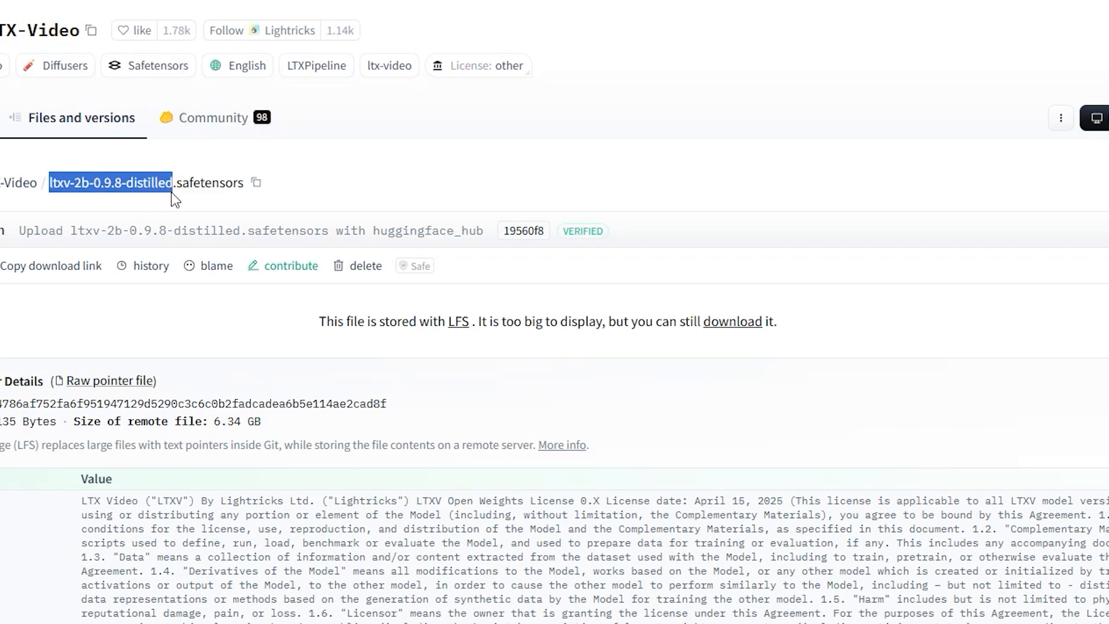
right_click(111, 182)
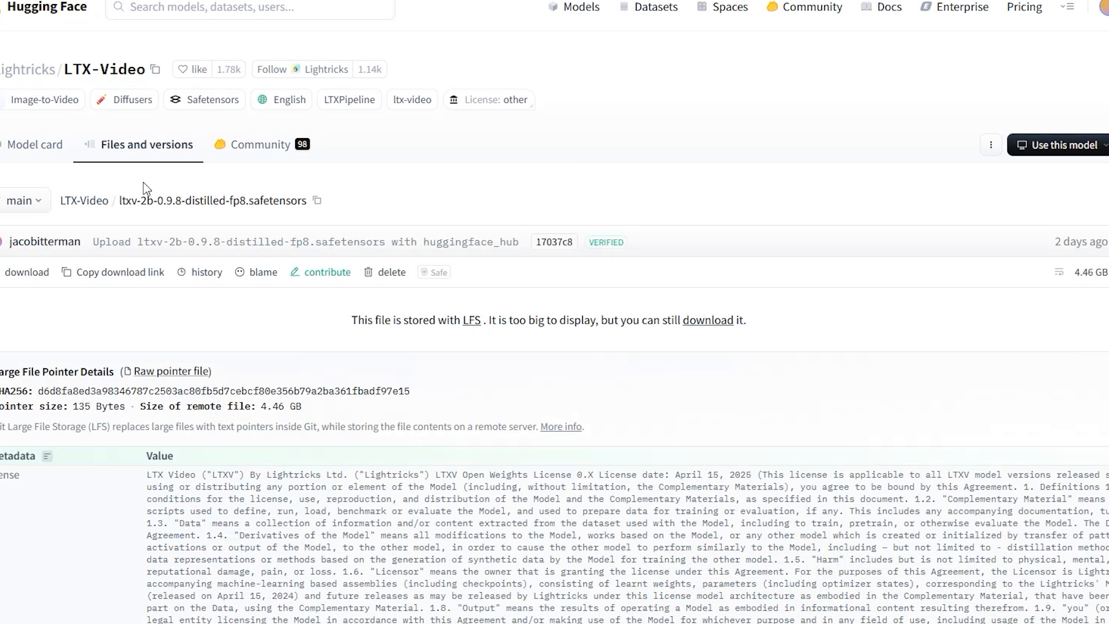
mouse_move(167, 237)
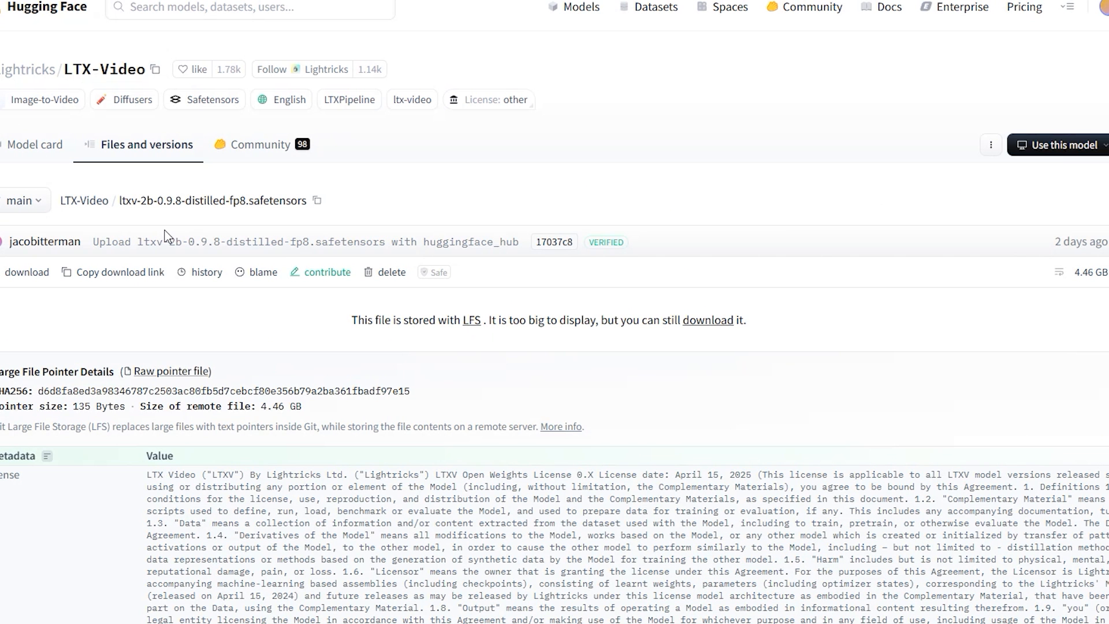
Step: Send the 2B distilled fp8 model to IDM, saving into a ComfyUI models subfolder
right_click(705, 320)
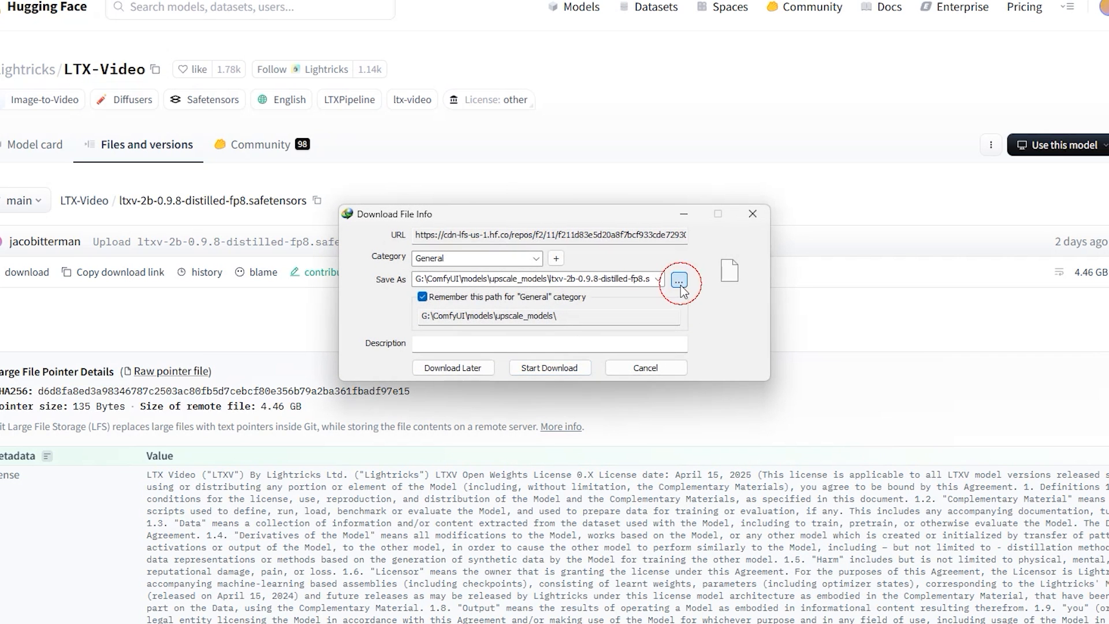
left_click(680, 278)
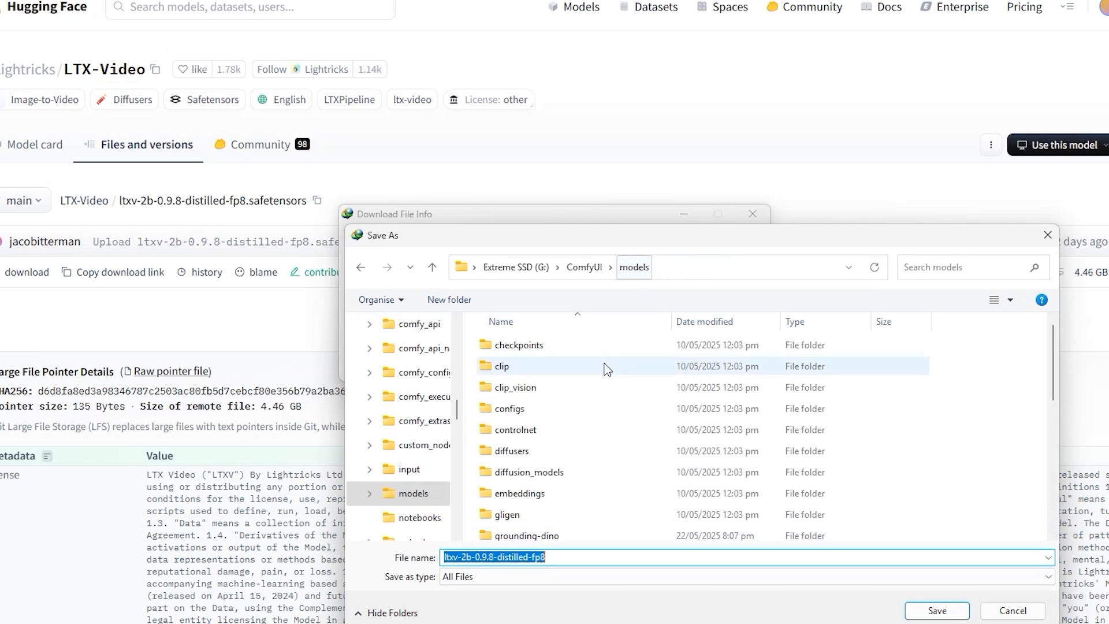
double_click(517, 345)
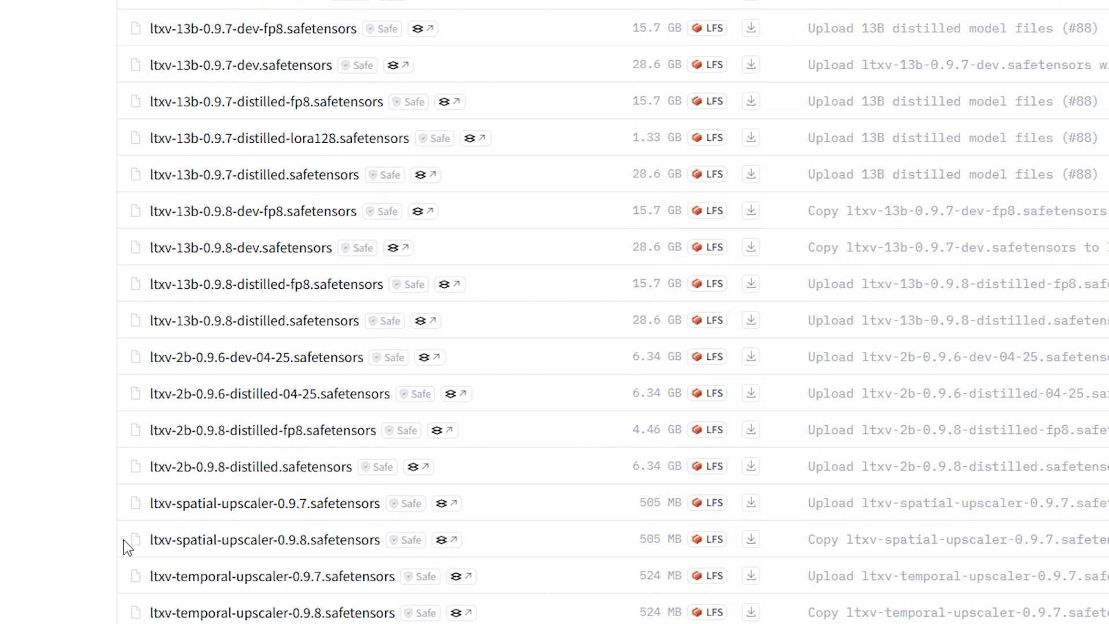
Step: Copy the ltxv-spatial-upscaler-0.9.8 filename and open the ICLoRA-detailer-13b-0.9.8 repo files
double_click(167, 538)
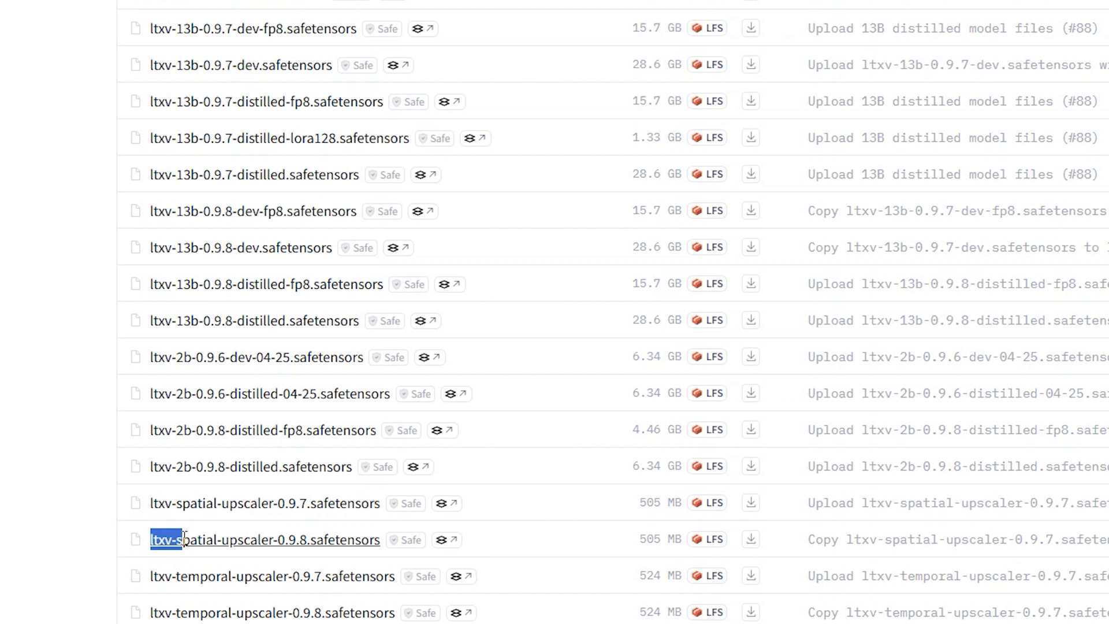
left_click_drag(170, 539, 276, 540)
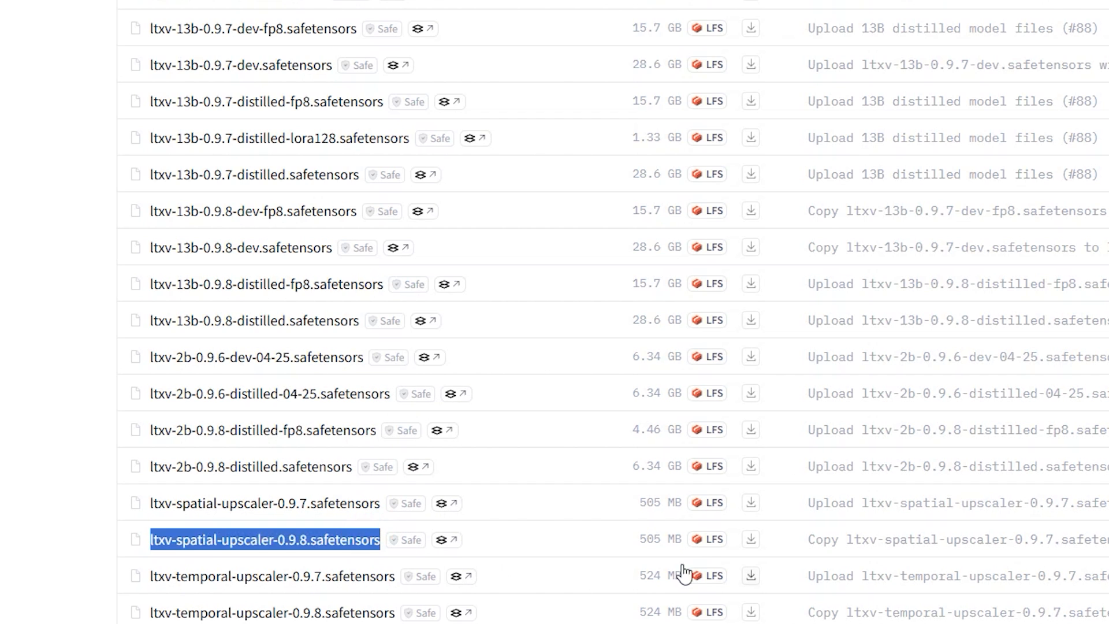
left_click(751, 539)
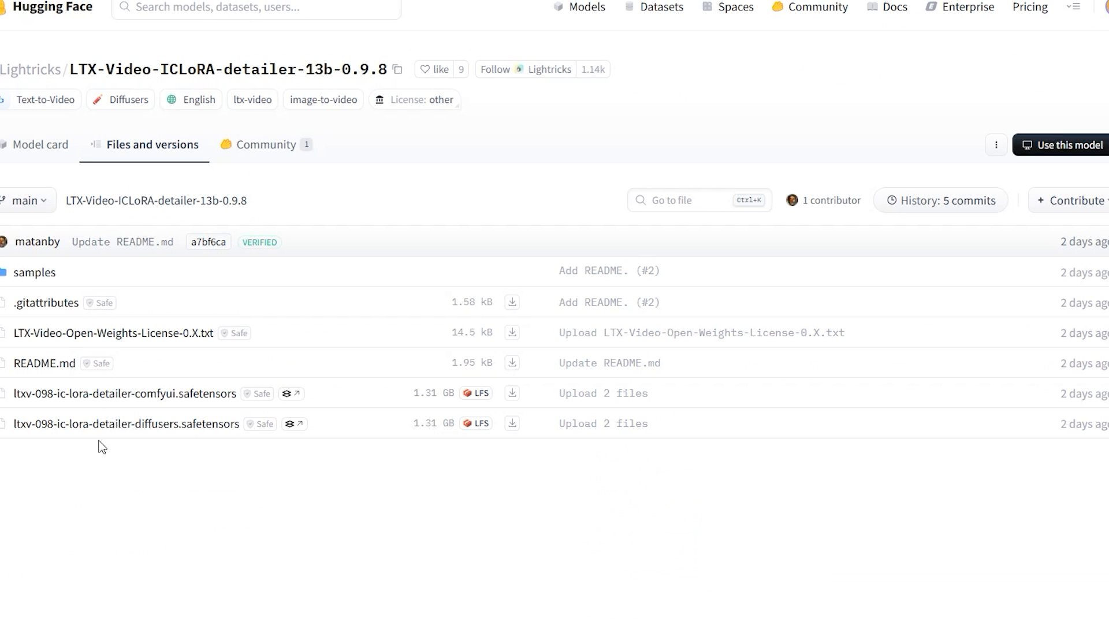
mouse_move(30, 439)
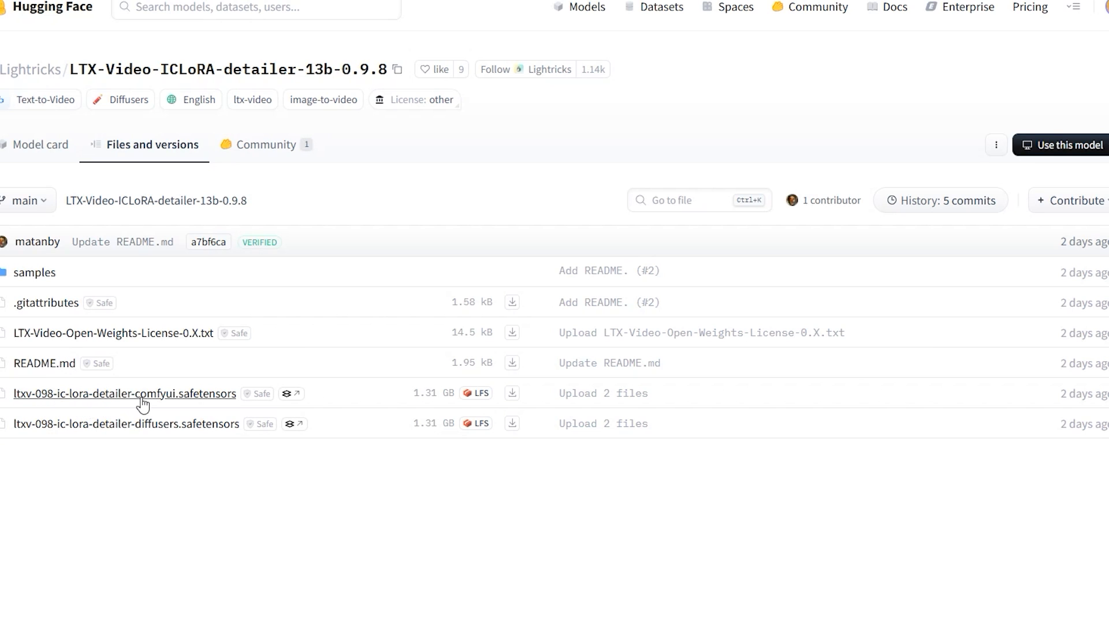
mouse_move(438, 410)
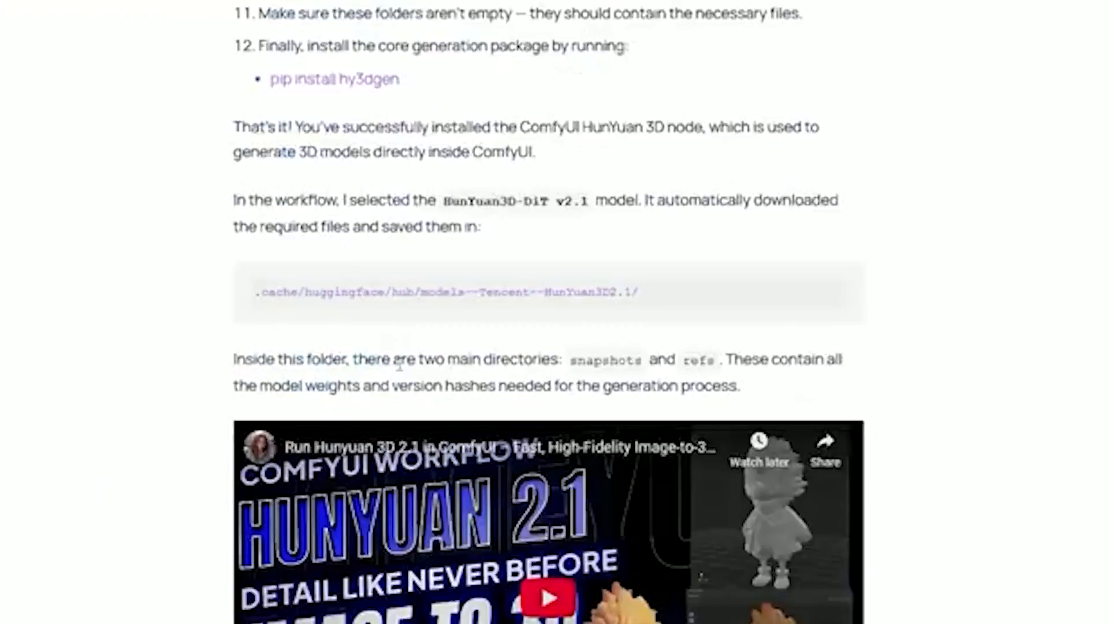
Step: Scroll down to the Workflow Free Download box with its email field and Download Now button
scroll("down", 3)
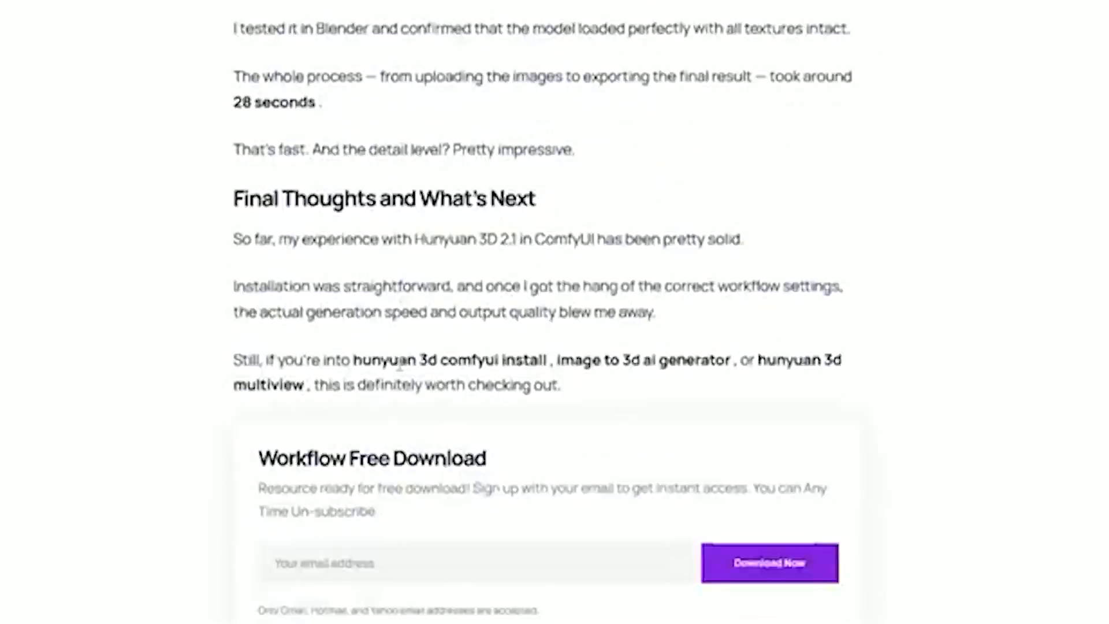
scroll("down", 3)
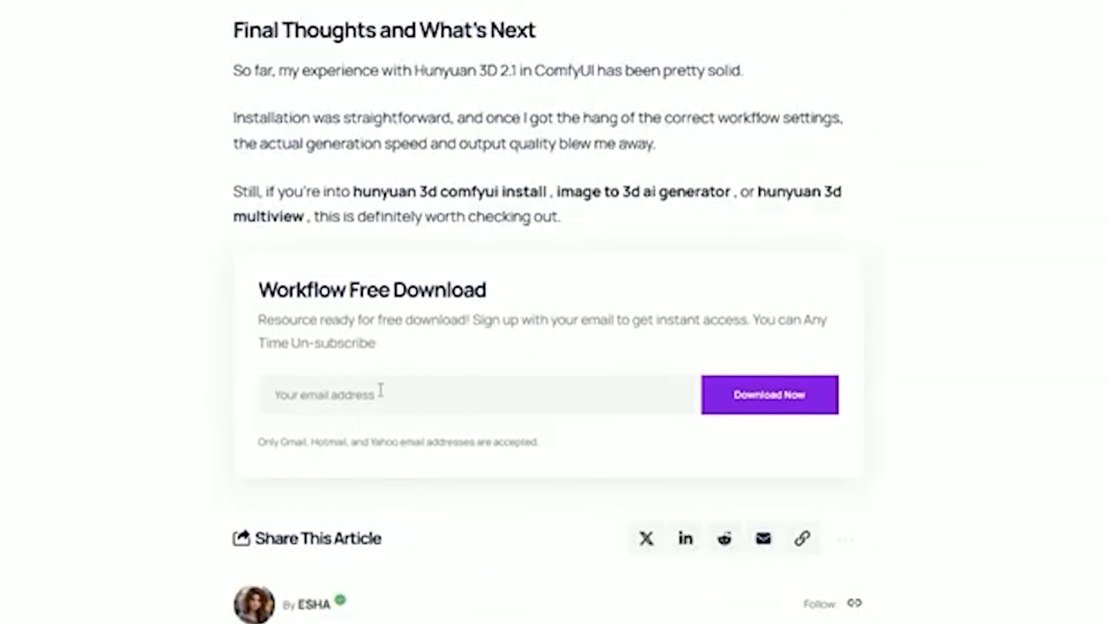
mouse_move(280, 368)
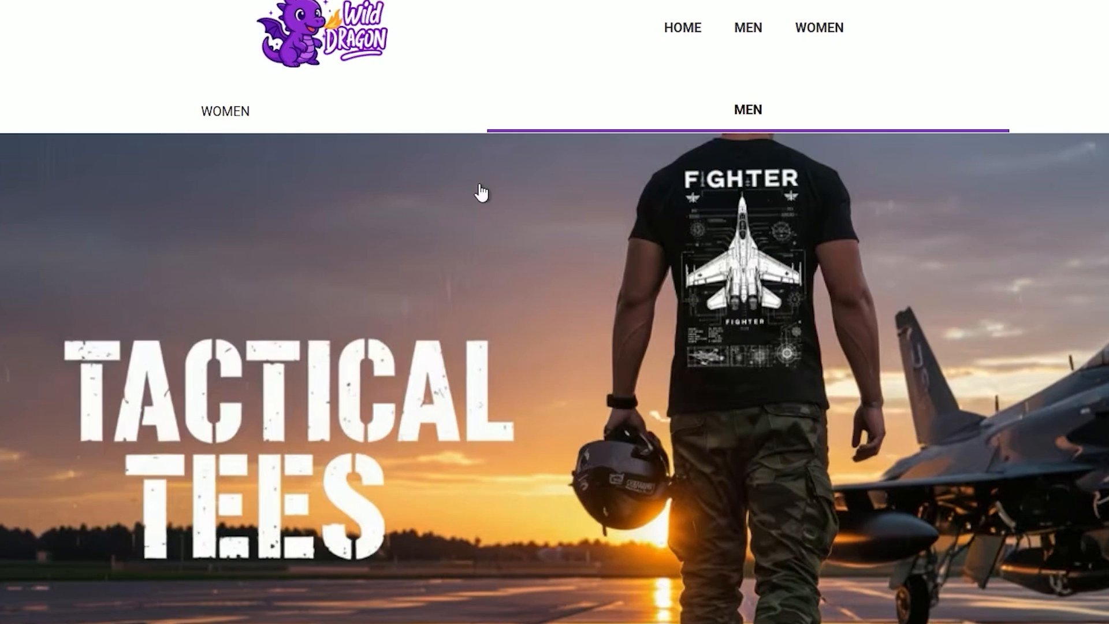
Step: Open the This Is My Ai Vibe T-shirt and apply coupon code aistudynow
scroll("down", 3)
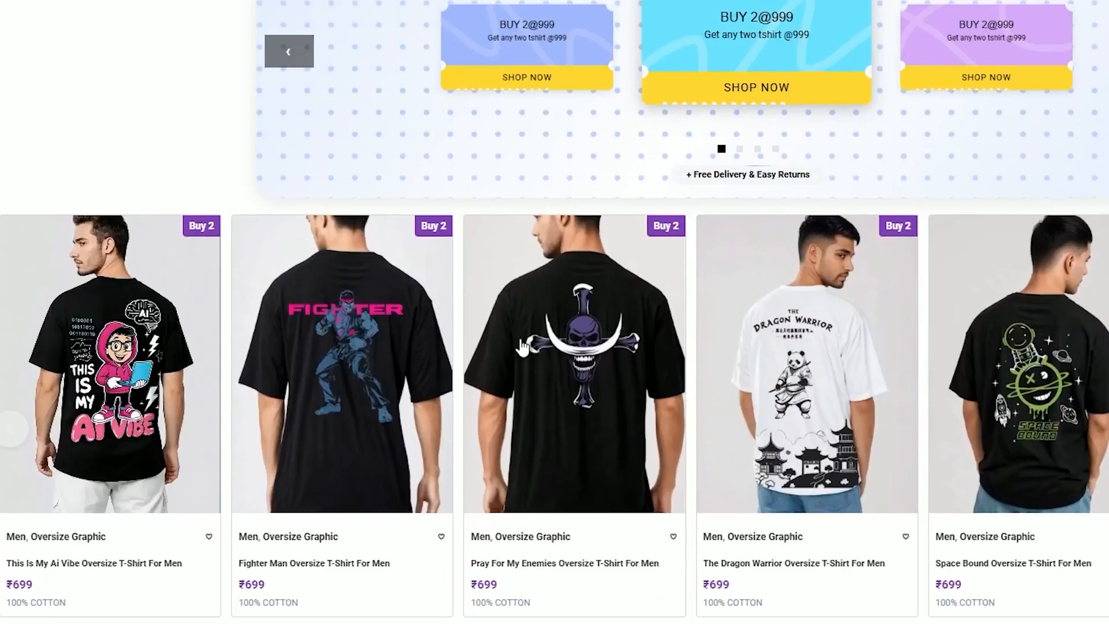
left_click(109, 370)
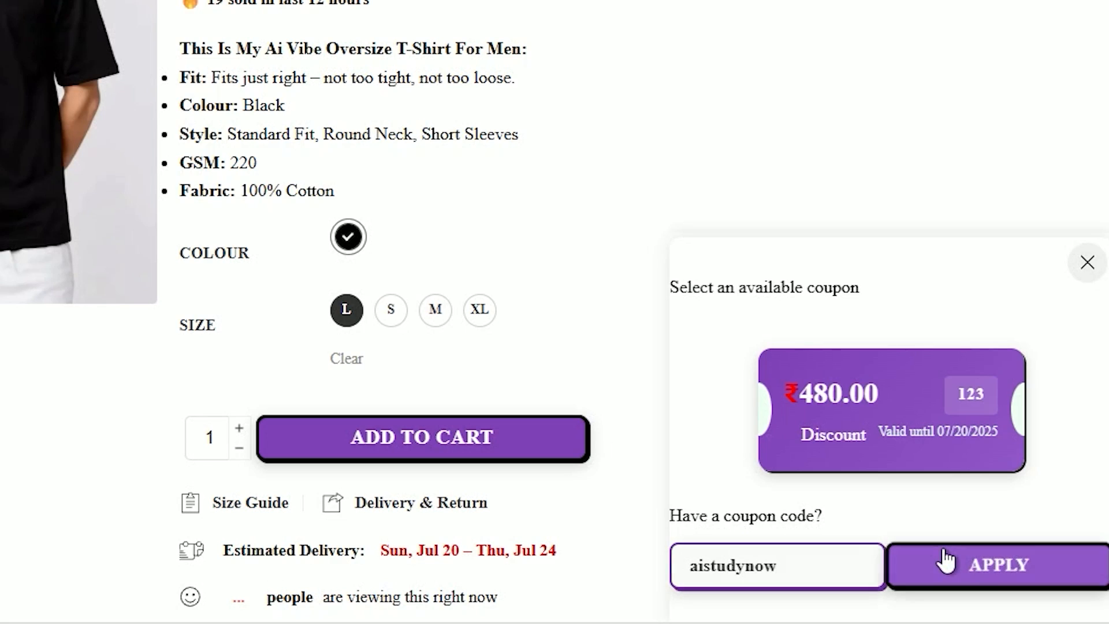
left_click(1001, 566)
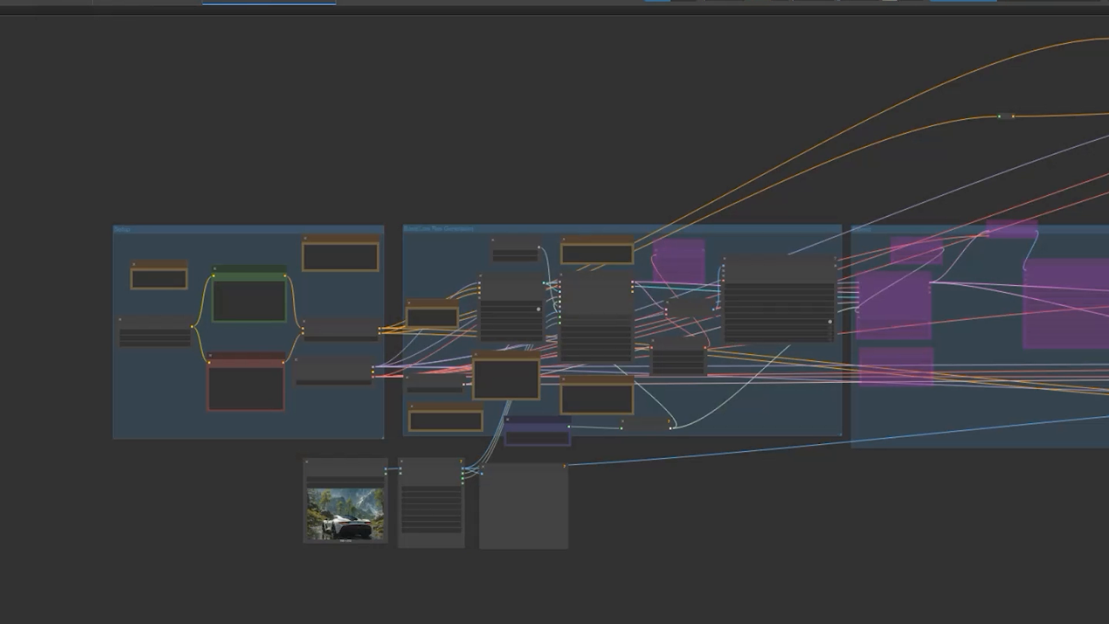
mouse_move(87, 13)
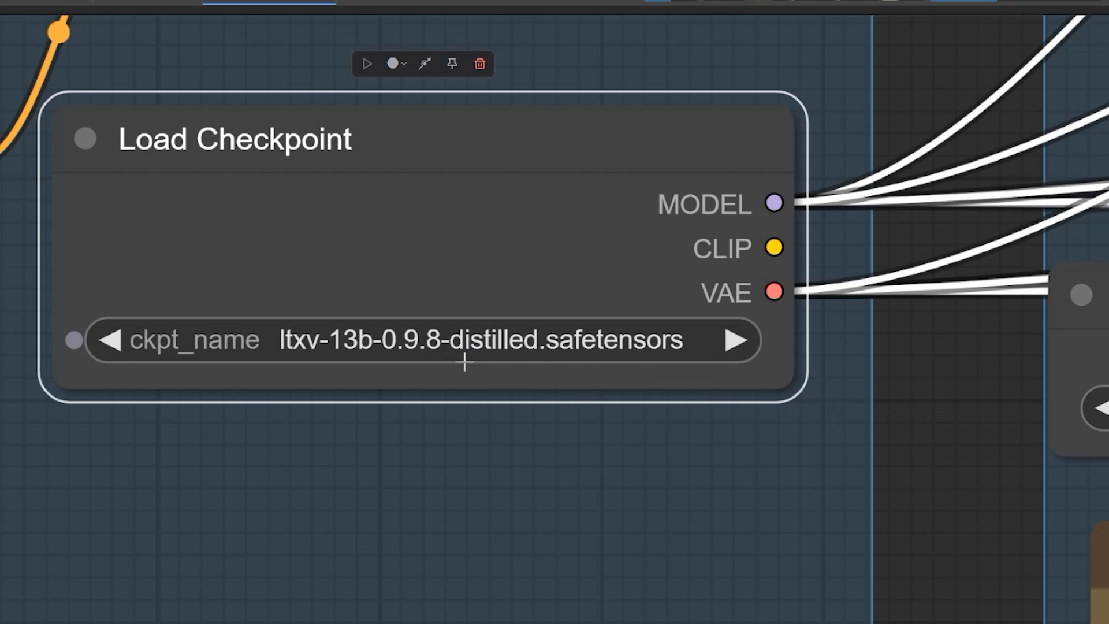
mouse_move(512, 363)
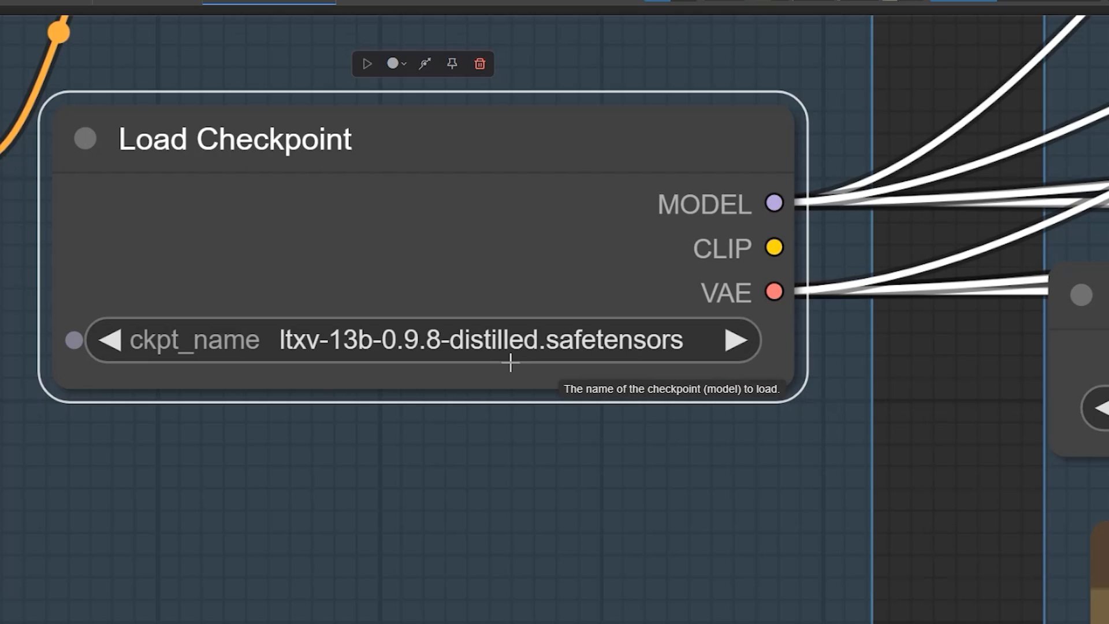
Step: Zoom onto the Load Checkpoint node showing ckpt_name ltxv-13b-0.9.8-distilled
scroll("down", 3)
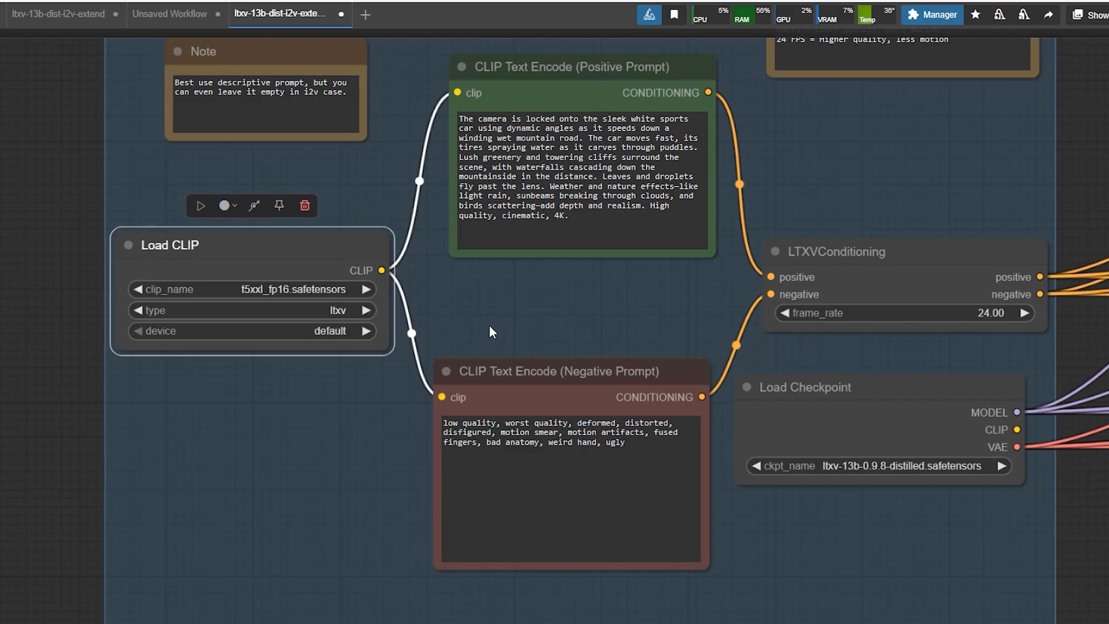
Step: Zoom out to show Load CLIP, both CLIP Text Encode nodes and LTXVConditioning
scroll("down", 3)
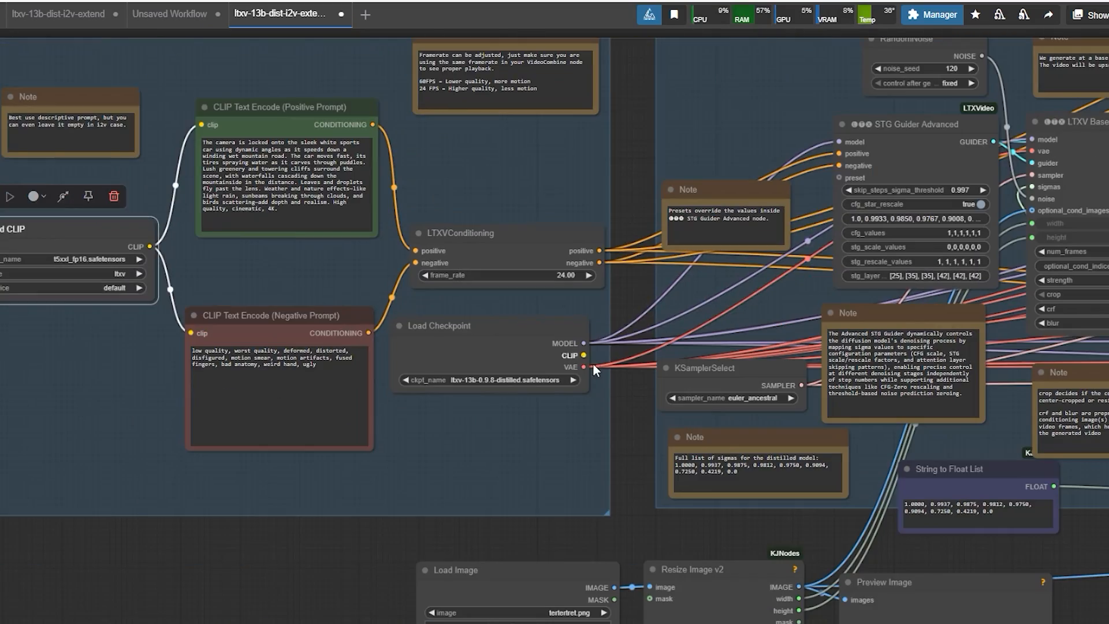
scroll("down", 3)
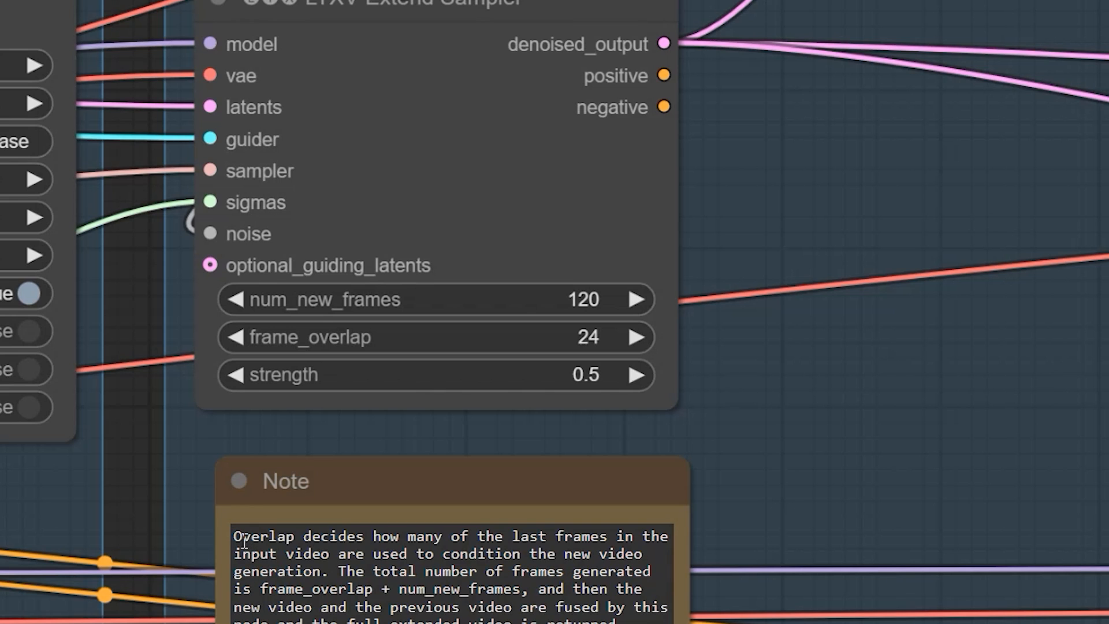
Step: Zoom into the LTXV Extend Sampler (120 frames, 24 overlap) and select its frame_overlap note
double_click(266, 536)
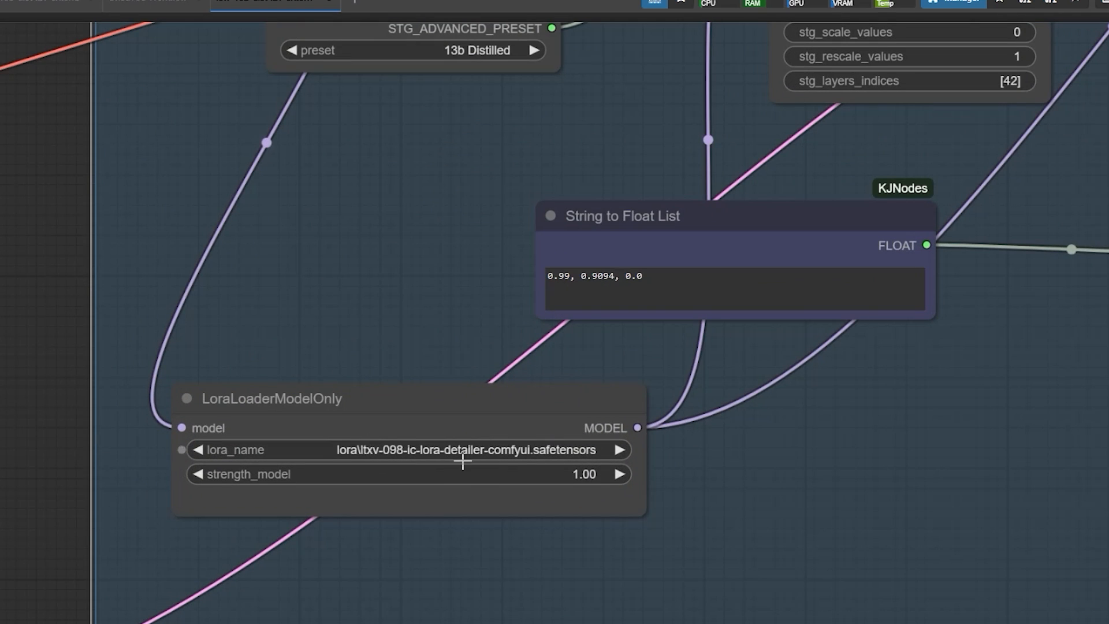
Step: Scroll to the IC-LoRA LoraLoaderModelOnly node and select the LTXV Tiled Sampler
scroll("down", 3)
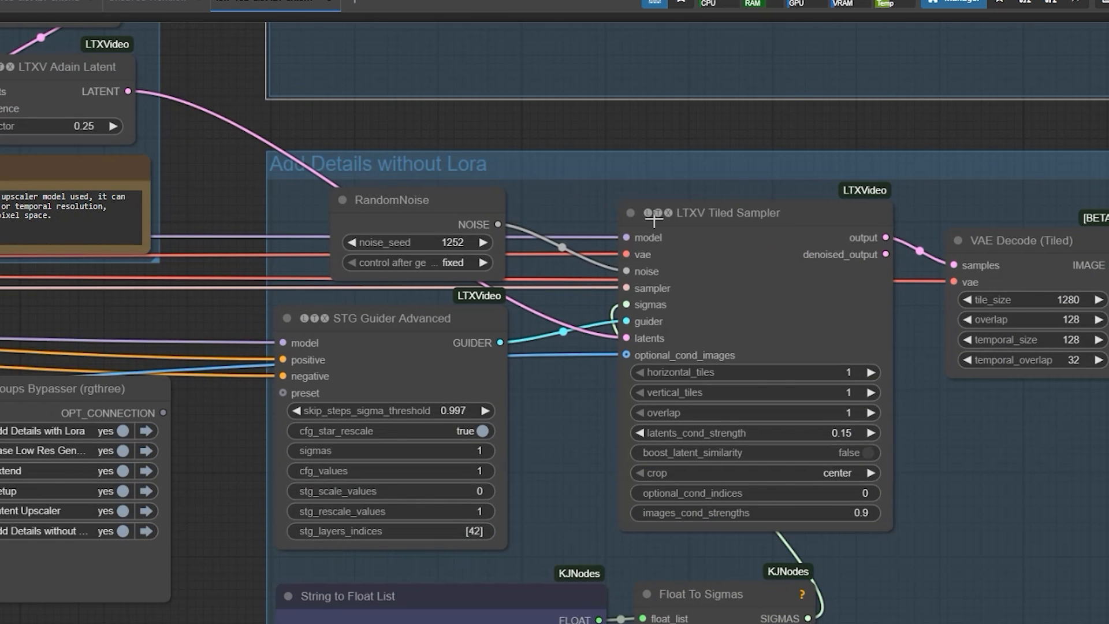
left_click(724, 212)
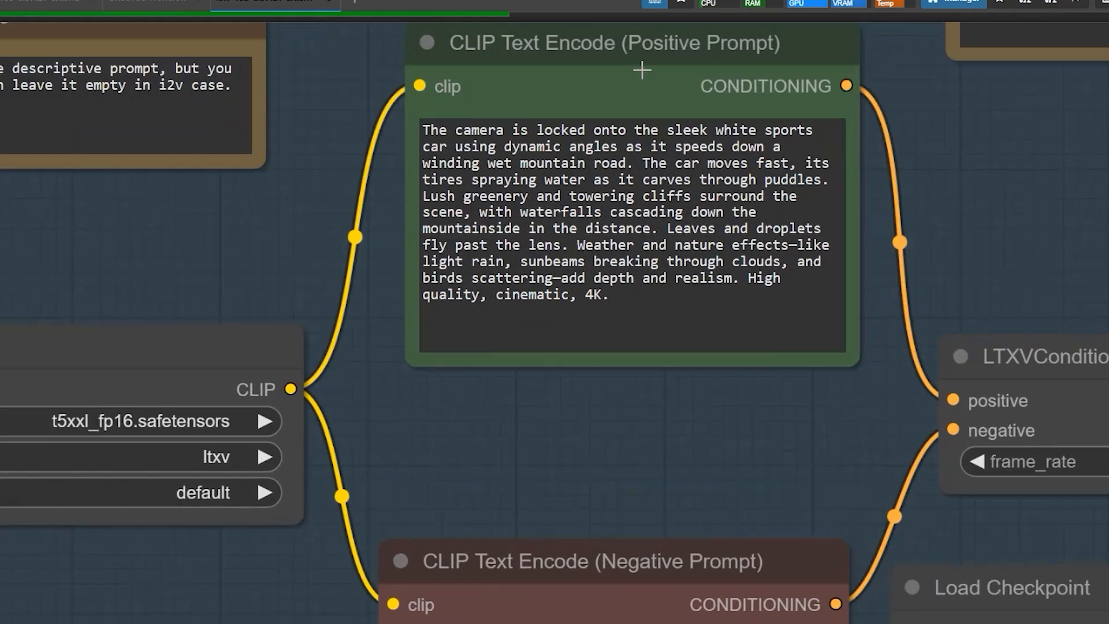
Step: Review the sports car positive prompt and the 24 fps LTXVConditioning frame rate during generation
left_click(614, 43)
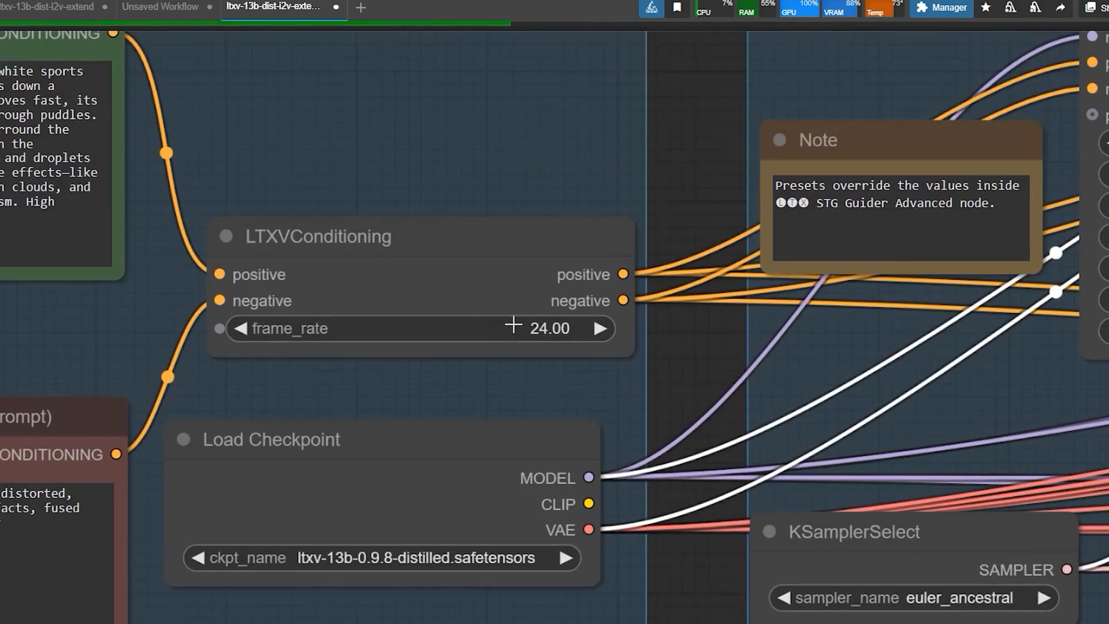
left_click(318, 236)
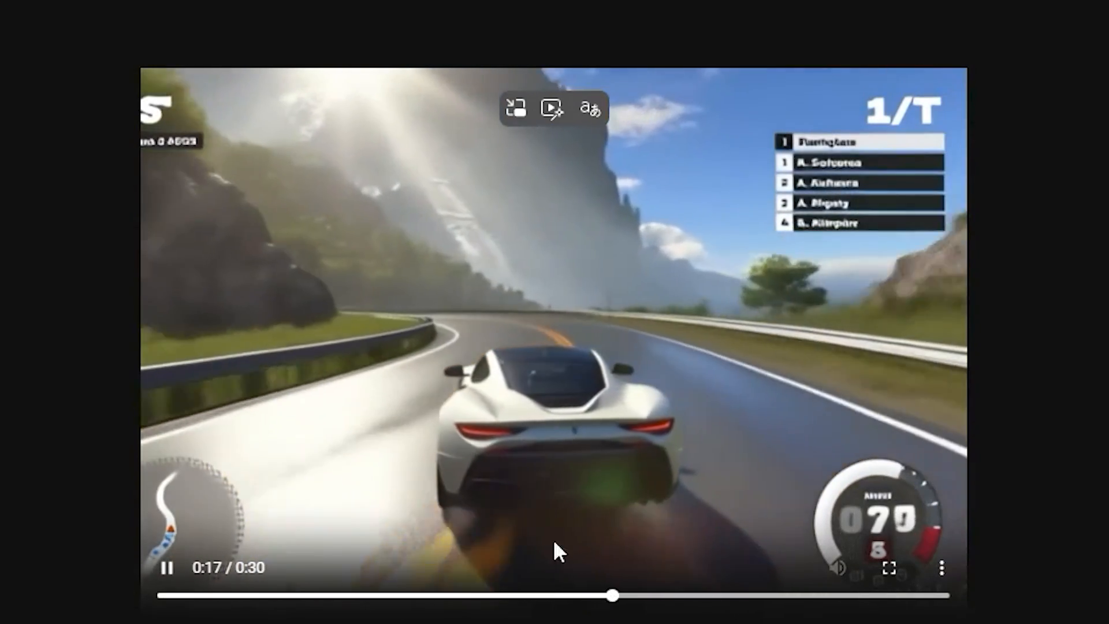
mouse_move(523, 388)
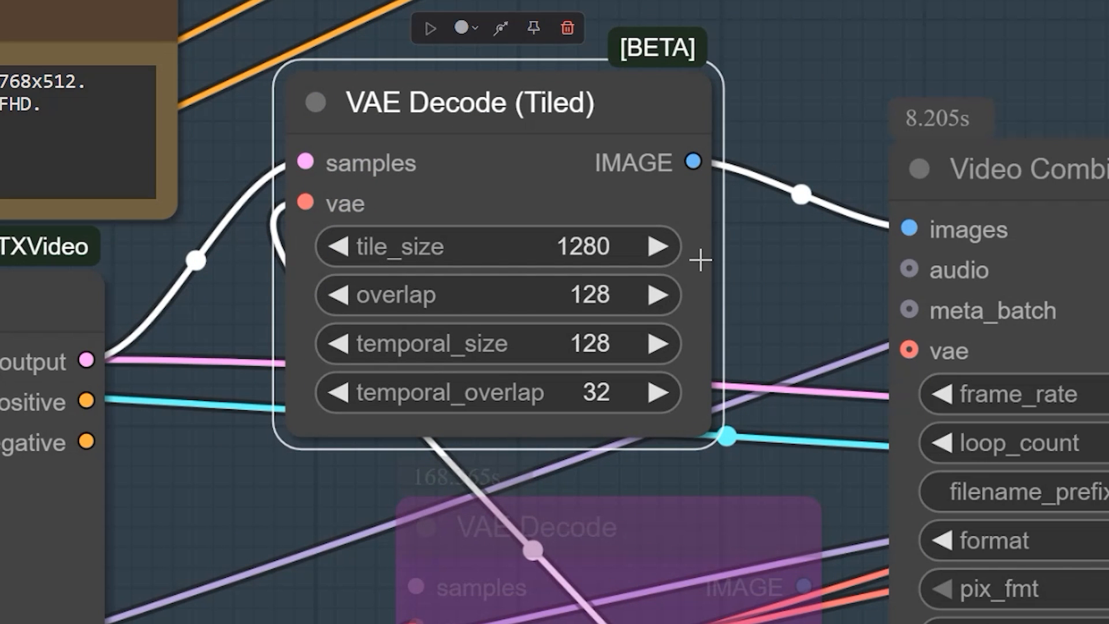
mouse_move(811, 278)
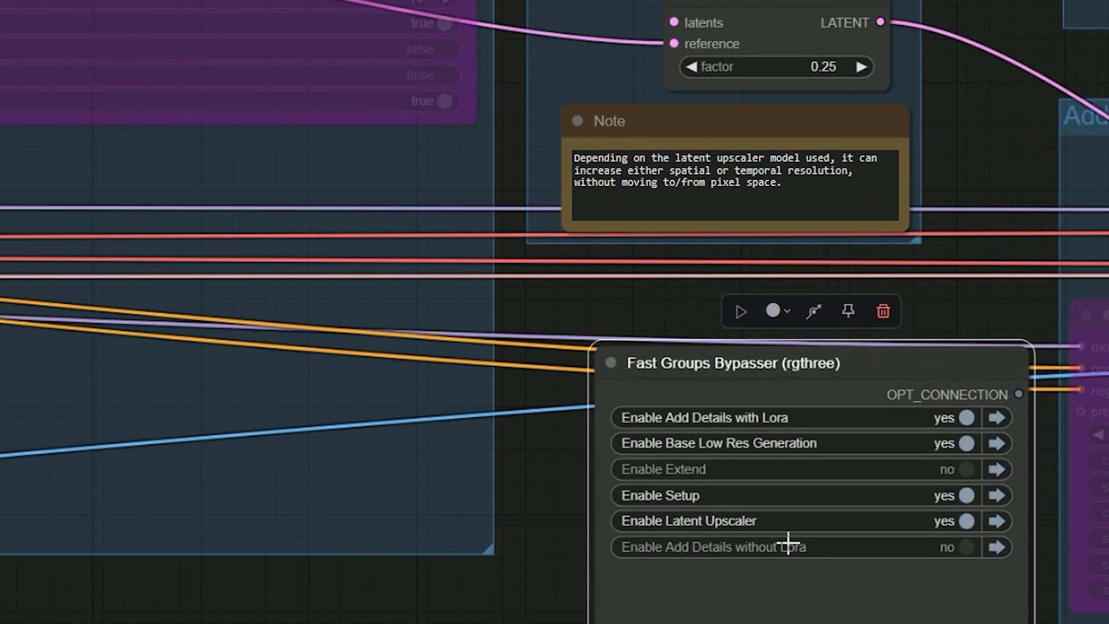
mouse_move(948, 470)
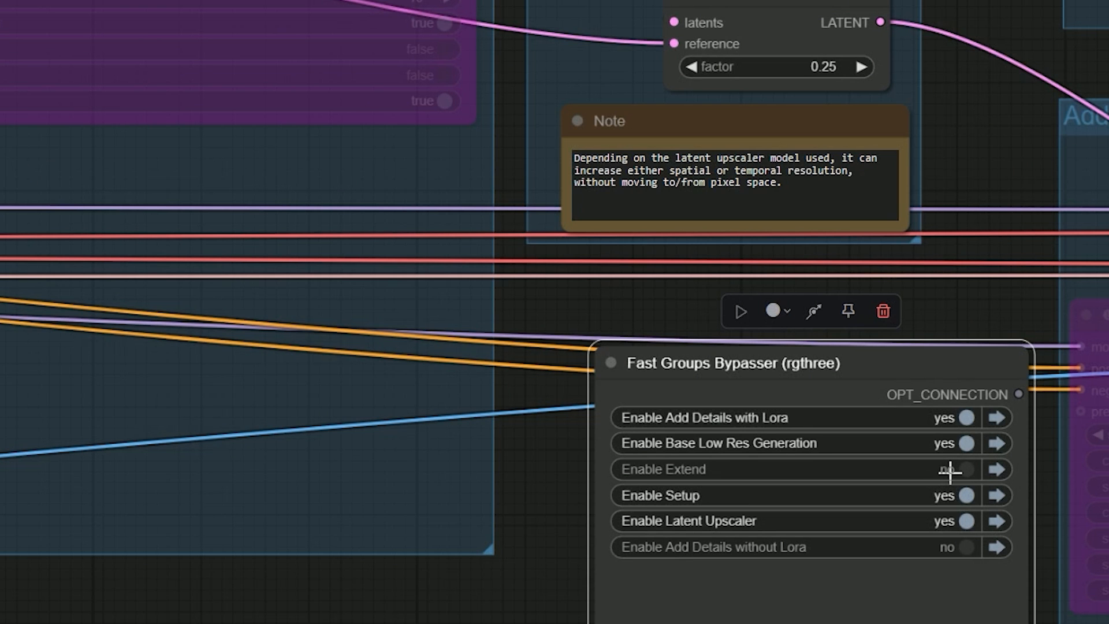
Step: Set Enable Extend to yes in the Fast Groups Bypasser node
left_click(969, 470)
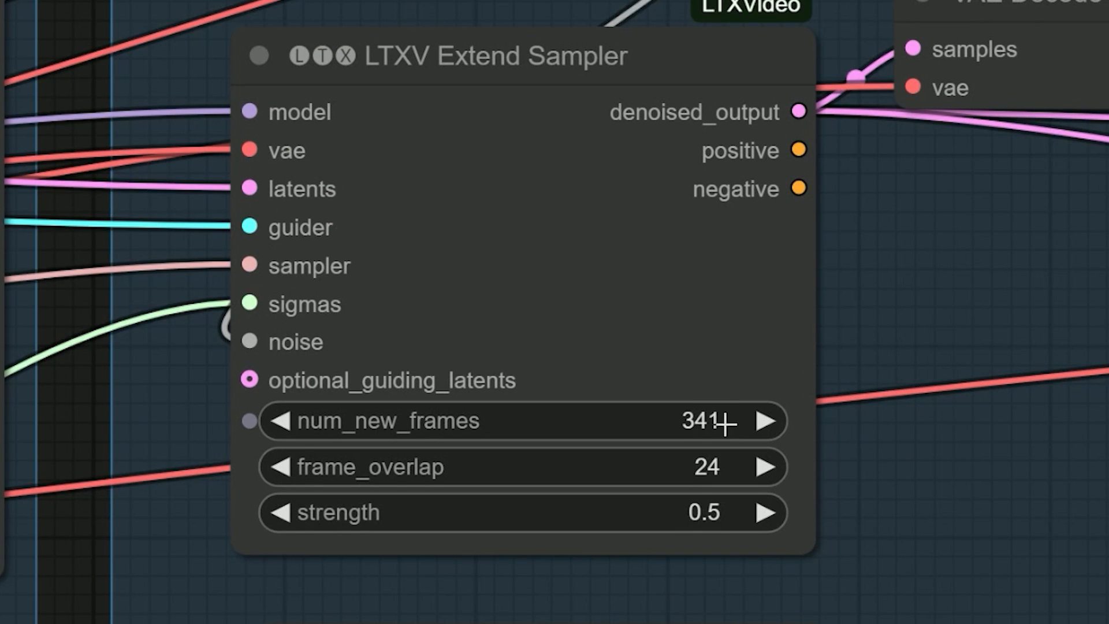
mouse_move(737, 428)
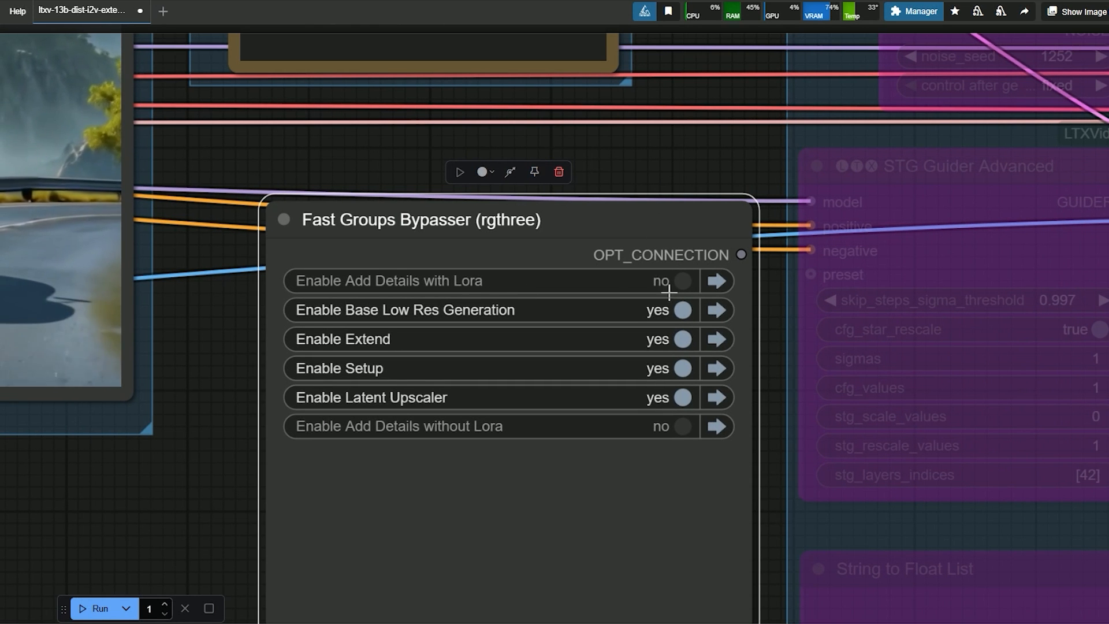
Step: Toggle Enable Add Details with Lora to yes in Fast Groups Bypasser
left_click(685, 281)
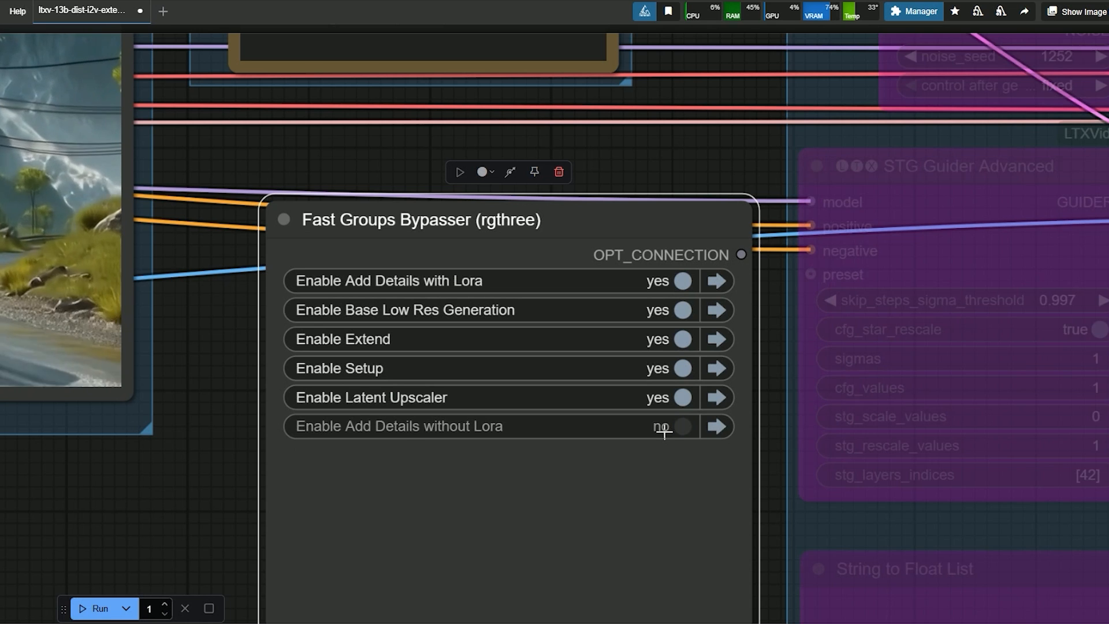
left_click(684, 281)
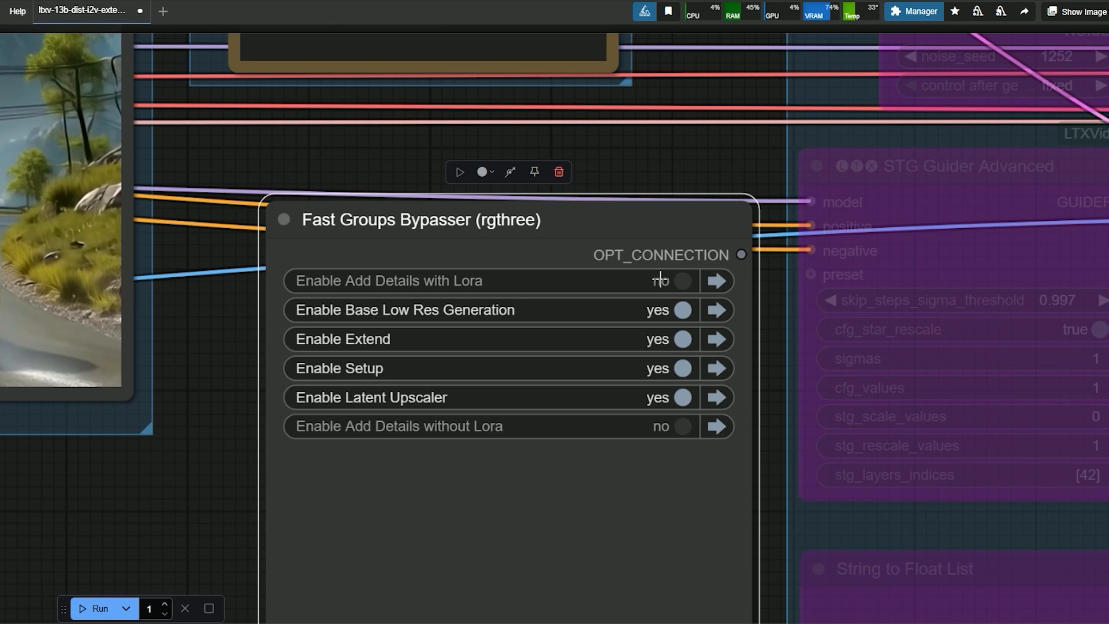
left_click(682, 281)
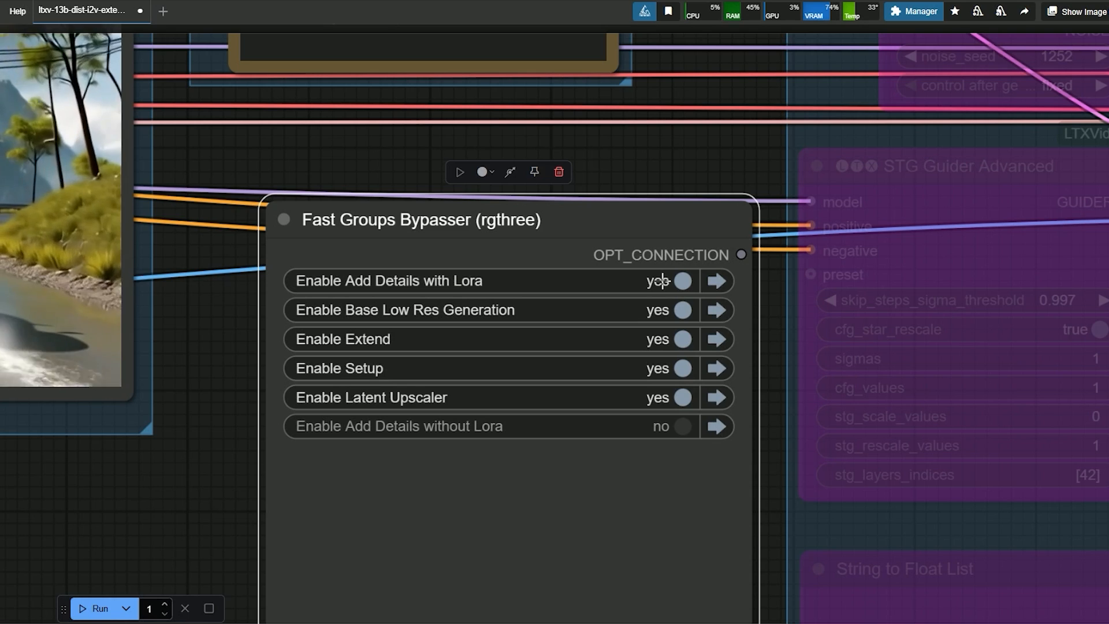
Step: Pan the canvas to inspect the LoraLoaderModelOnly detailer loader and String to Float List sigmas
left_click_drag(509, 283, 538, 186)
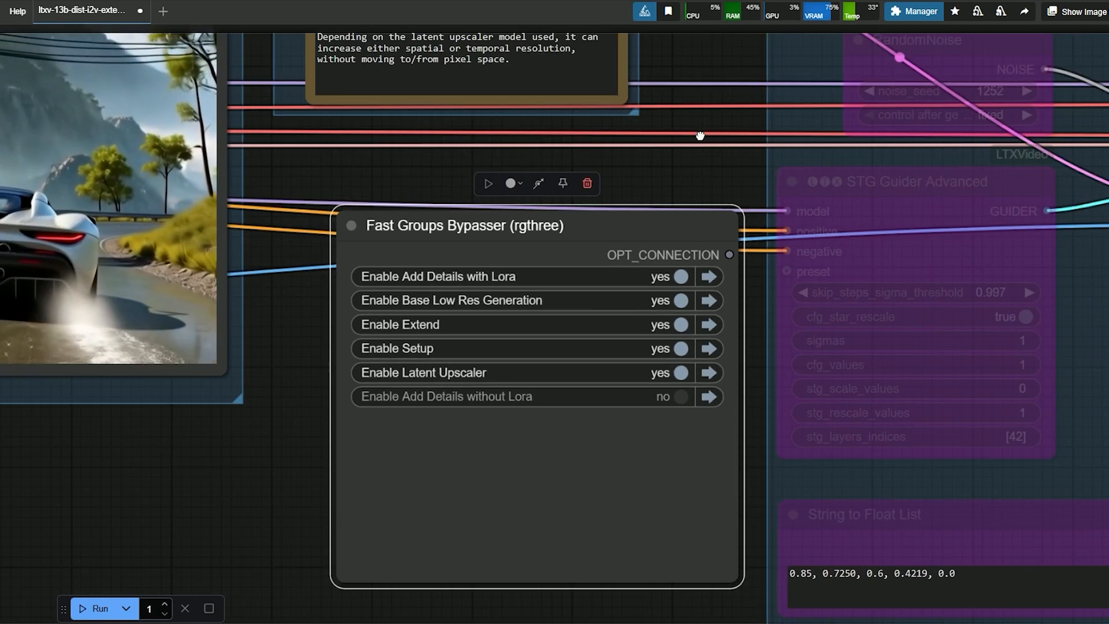
left_click_drag(699, 135, 362, 265)
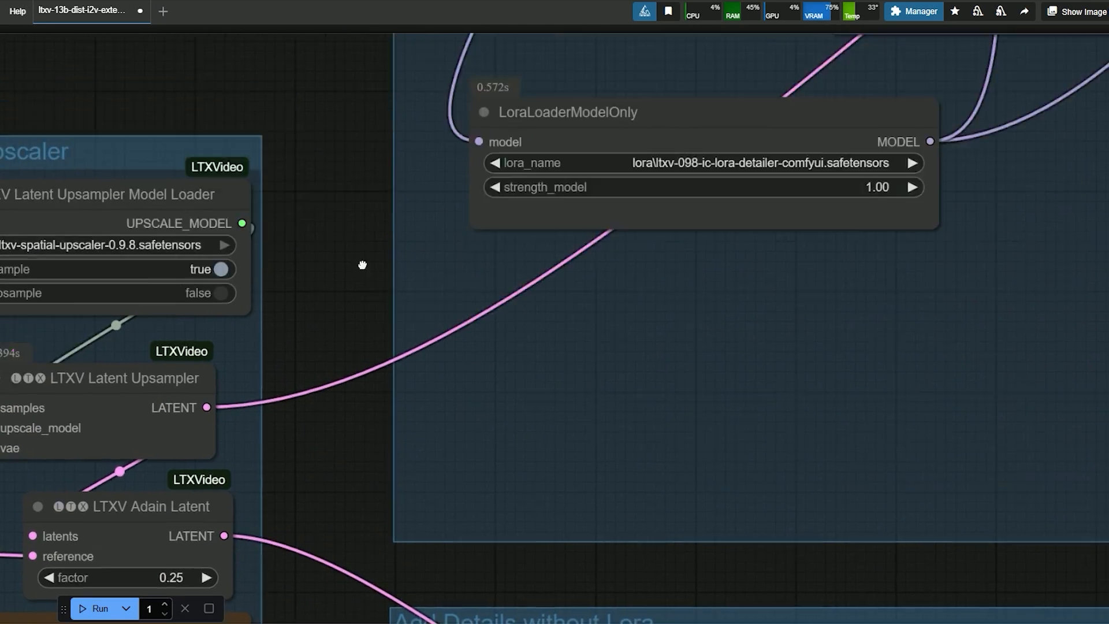
left_click_drag(362, 265, 566, 319)
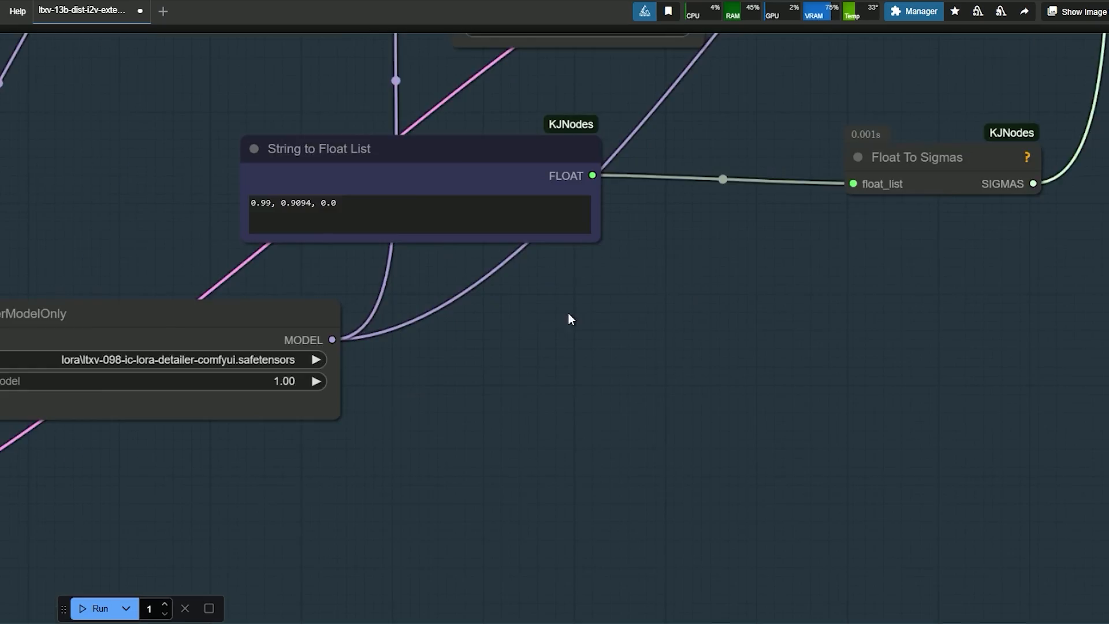